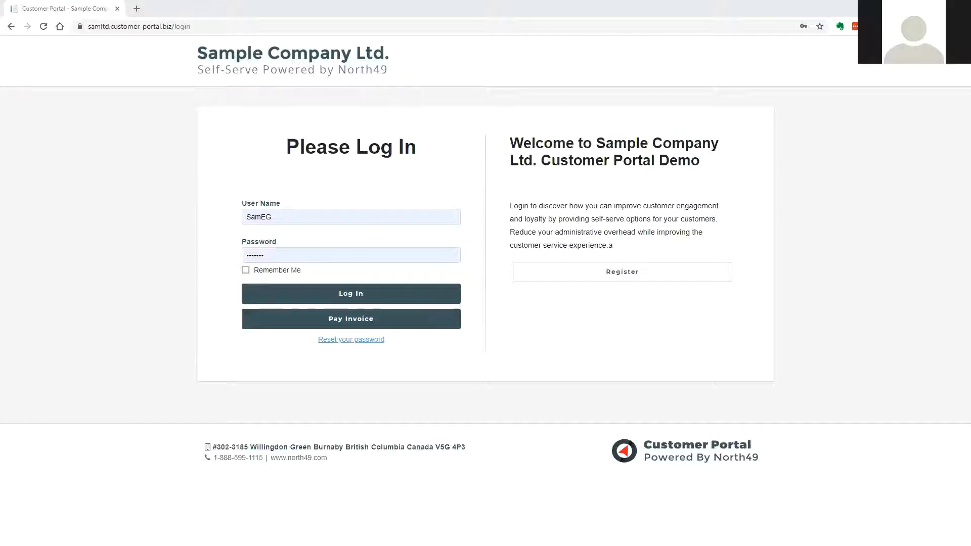
{"action": "mouse_move", "coordinate": [618, 151]}
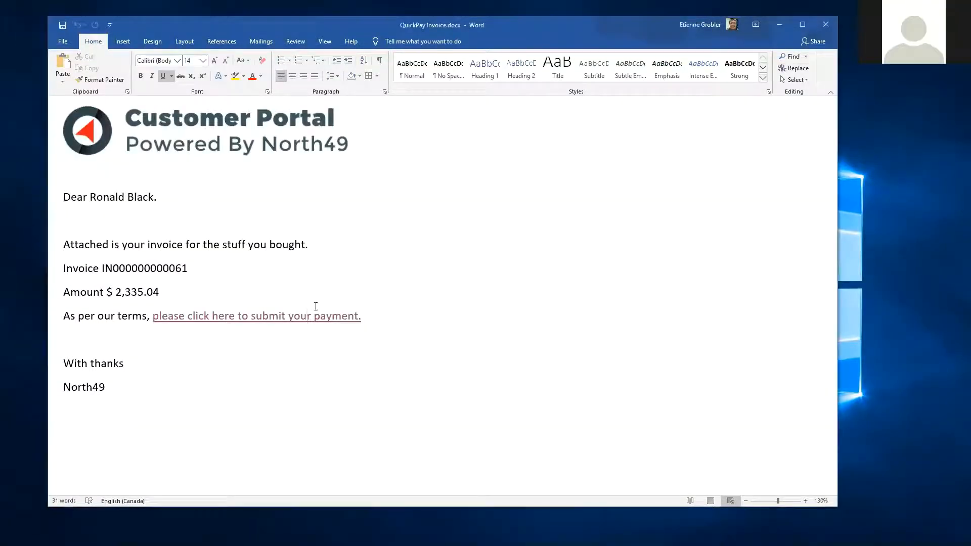
{"action": "mouse_move", "coordinate": [306, 315]}
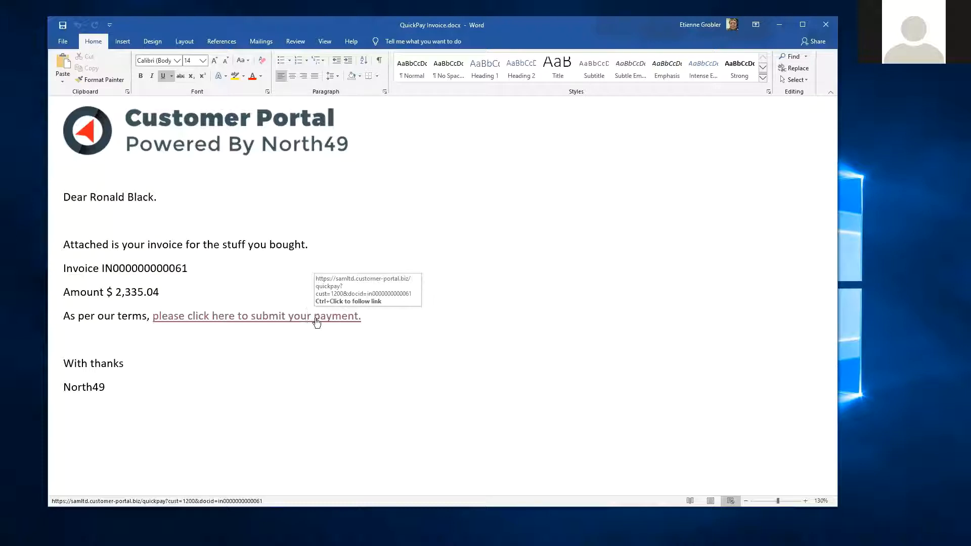
Follow the QuickPay invoice letter's payment link to the portal's Click To Pay page.
{"action": "left_click", "coordinate": [256, 315]}
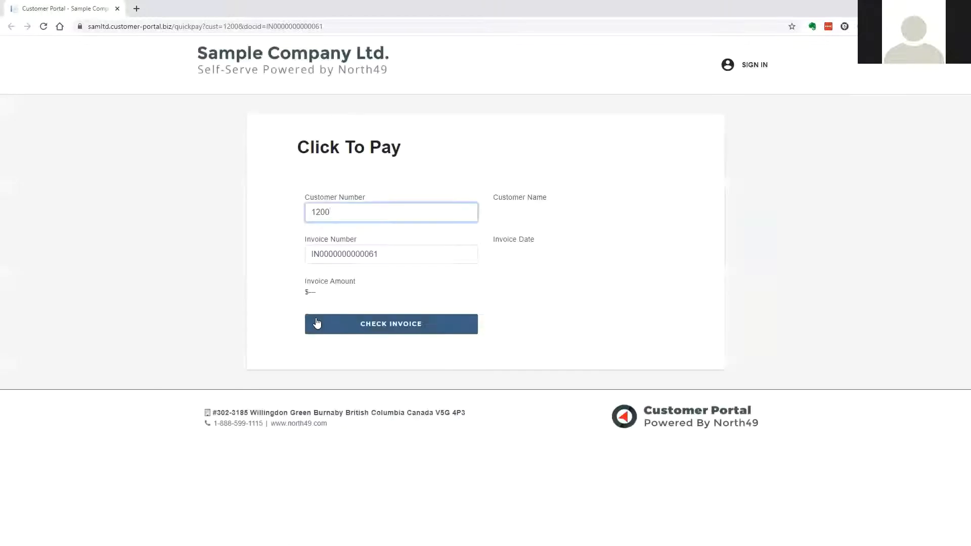
{"action": "left_click", "coordinate": [391, 323]}
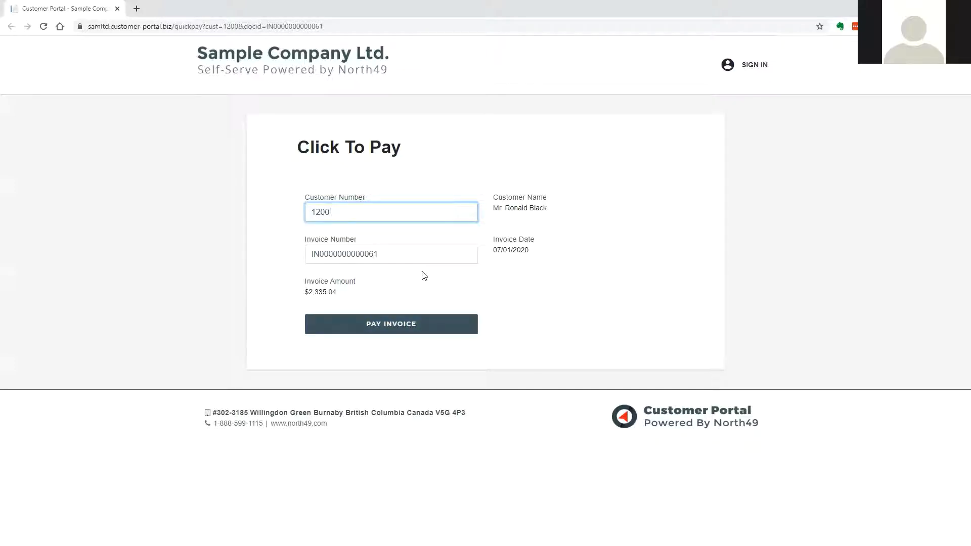
{"action": "left_click", "coordinate": [390, 323]}
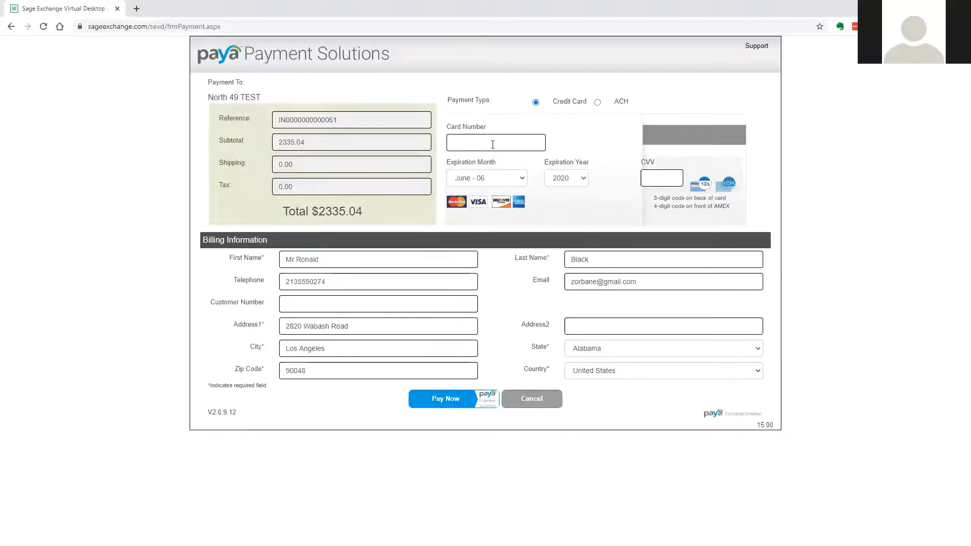
{"action": "type", "text": "5454545454545454"}
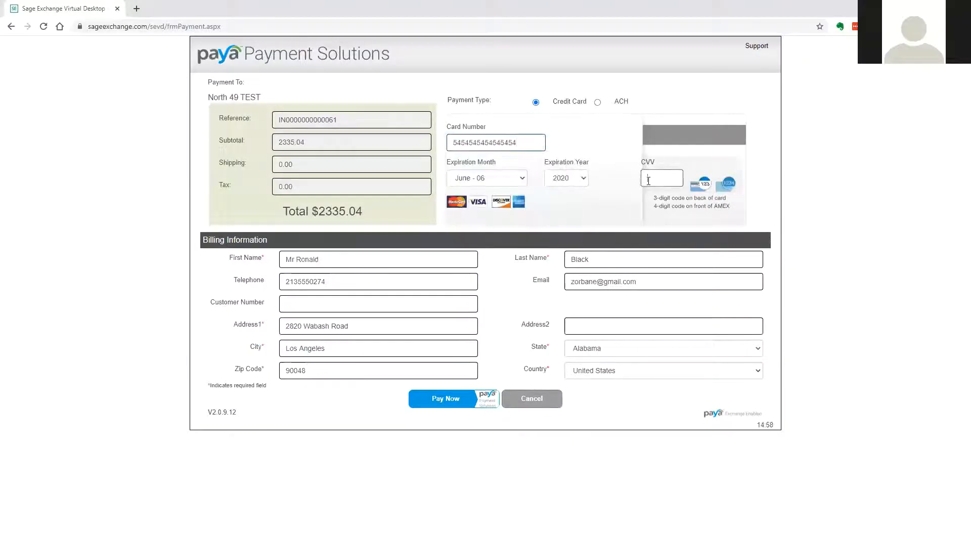
{"action": "type", "text": "1234"}
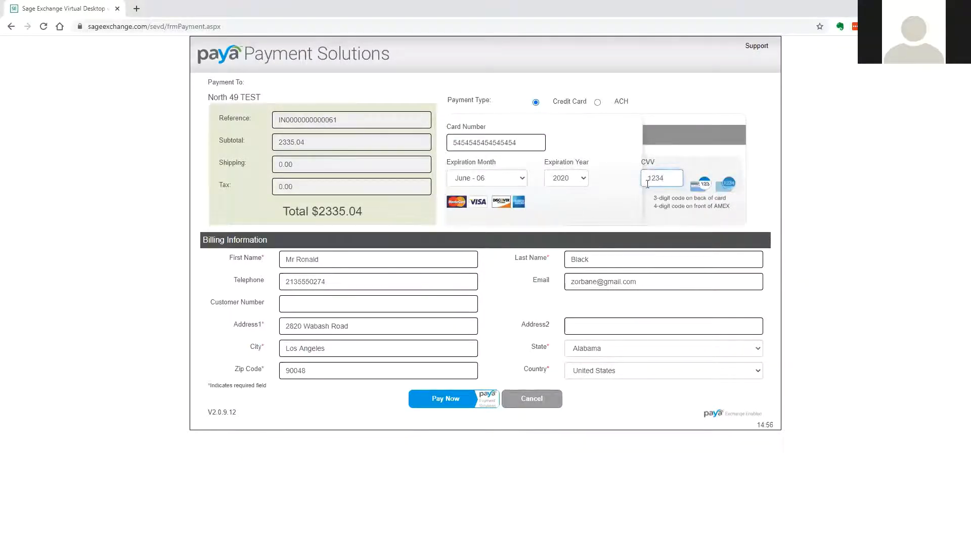
{"action": "left_click", "coordinate": [441, 398]}
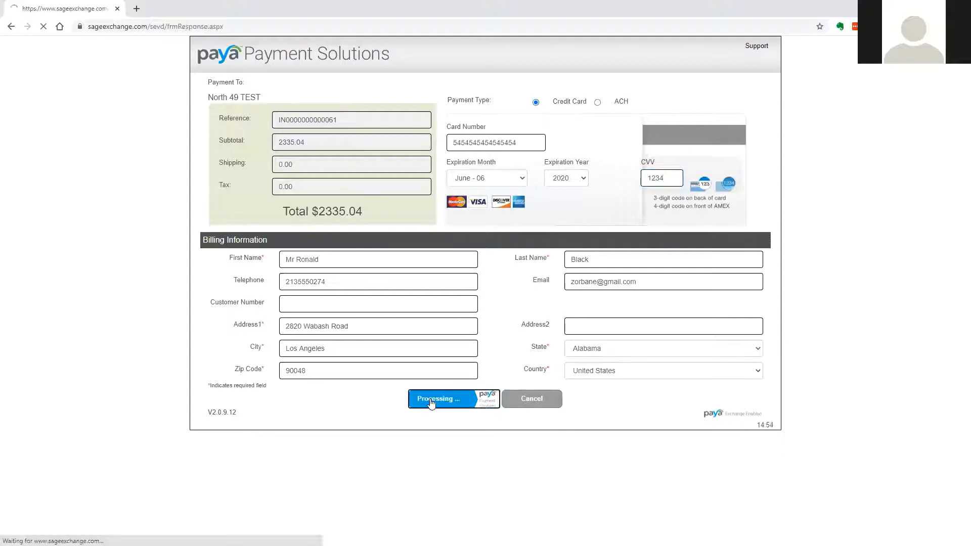
{"action": "left_click", "coordinate": [442, 398]}
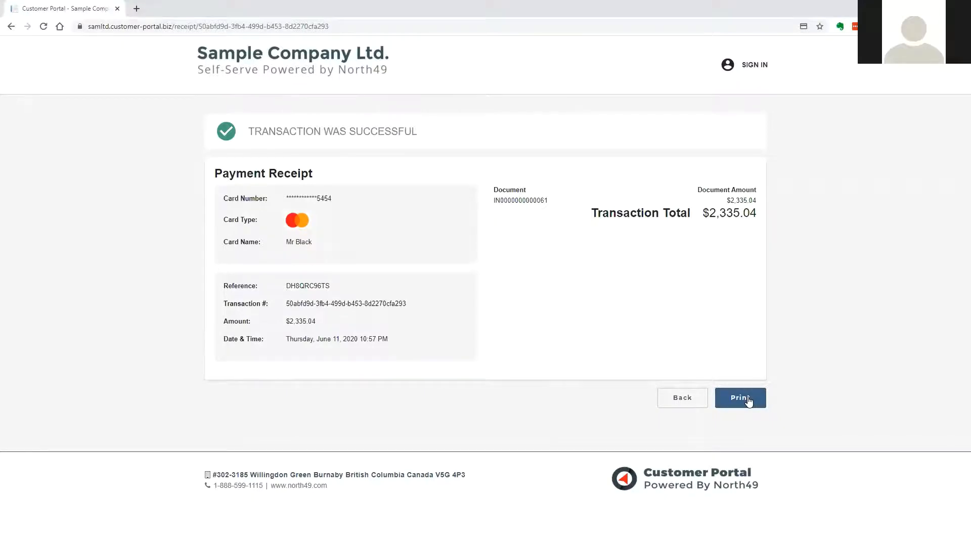
Open and cancel the receipt's print preview, then return to the portal login page.
{"action": "left_click", "coordinate": [740, 397]}
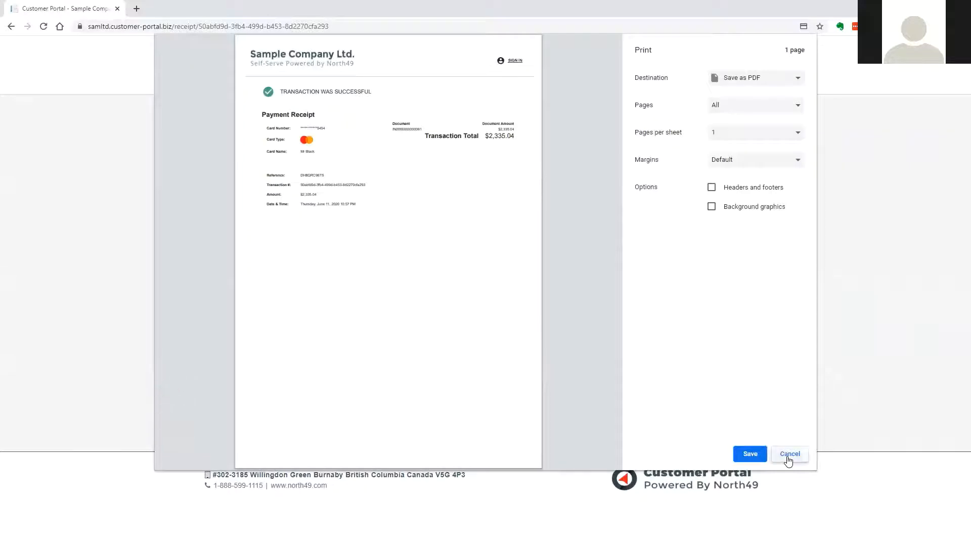
{"action": "left_click", "coordinate": [789, 454]}
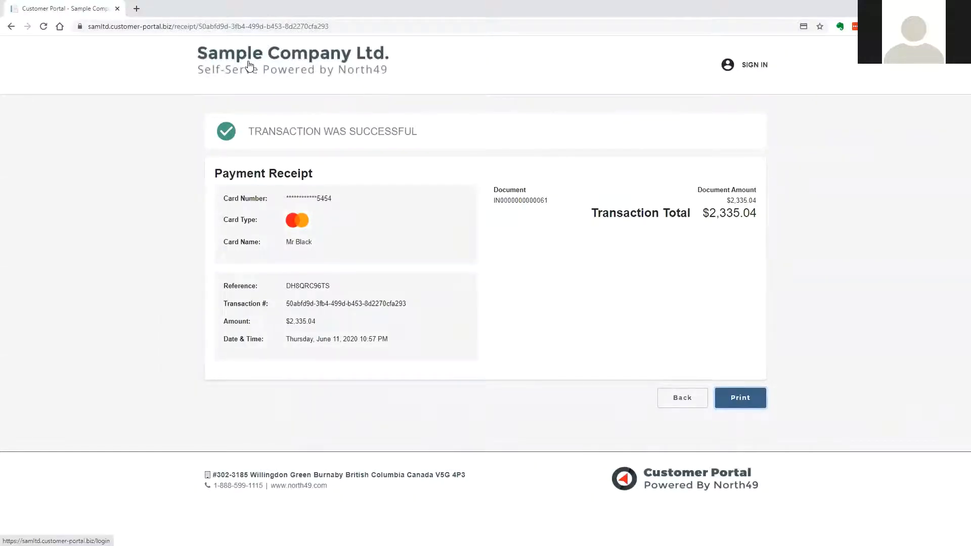
{"action": "left_click", "coordinate": [753, 65]}
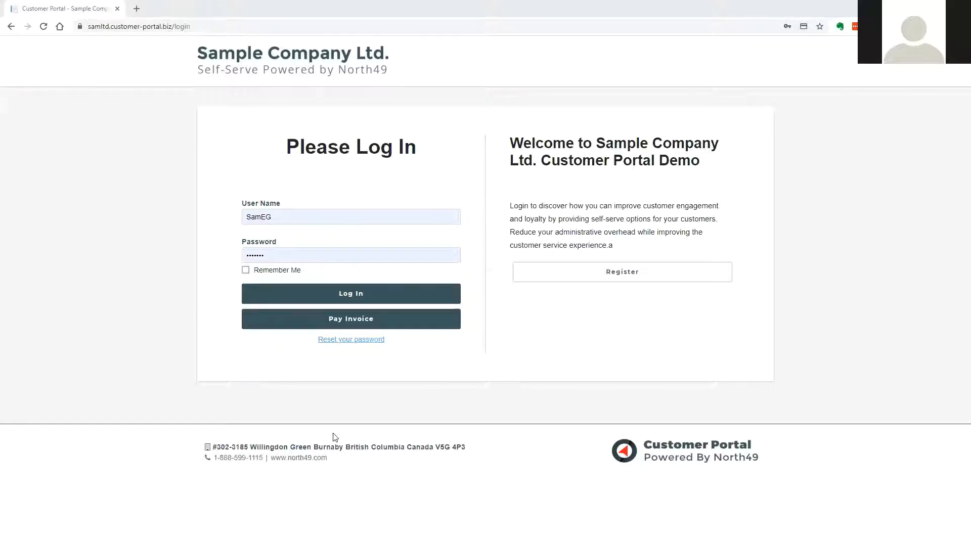
{"action": "mouse_move", "coordinate": [604, 159]}
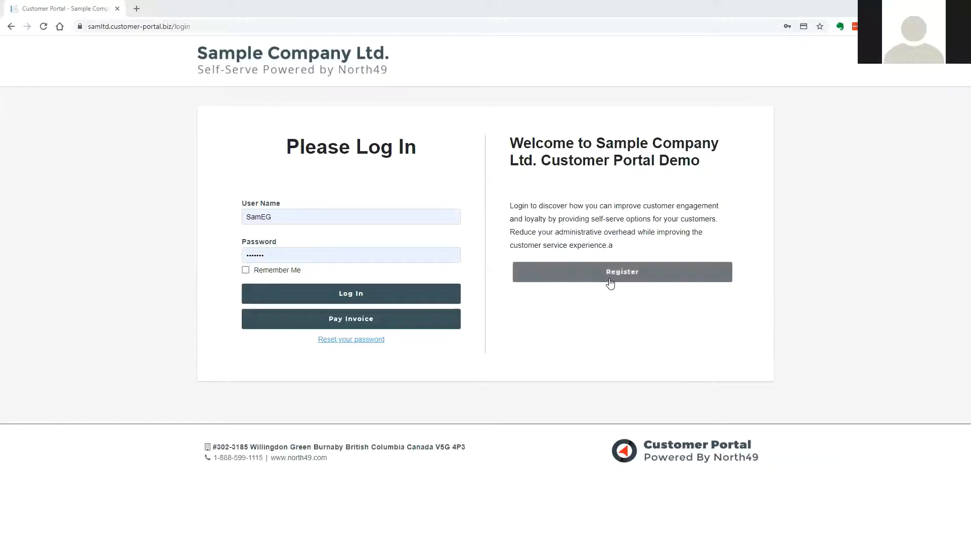
{"action": "left_click", "coordinate": [620, 272]}
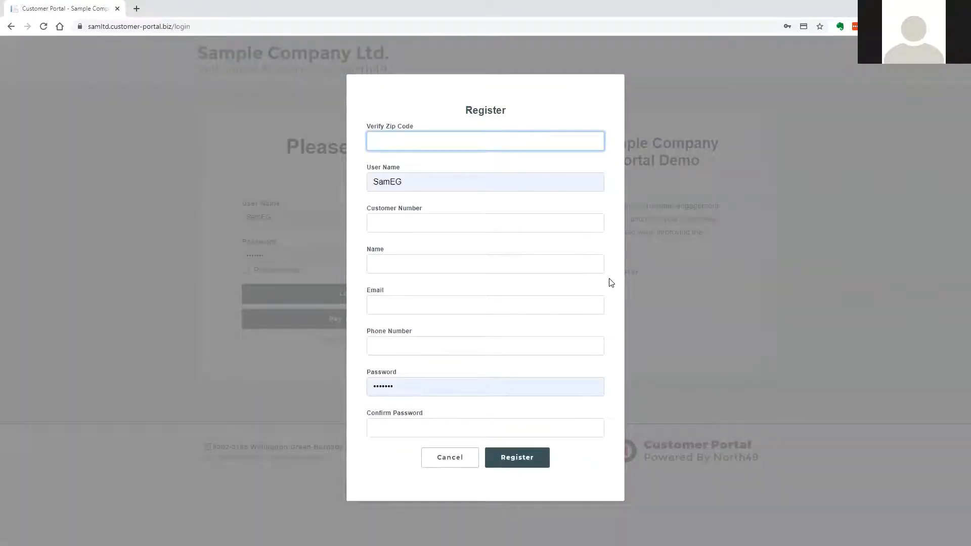
{"action": "left_click", "coordinate": [485, 140]}
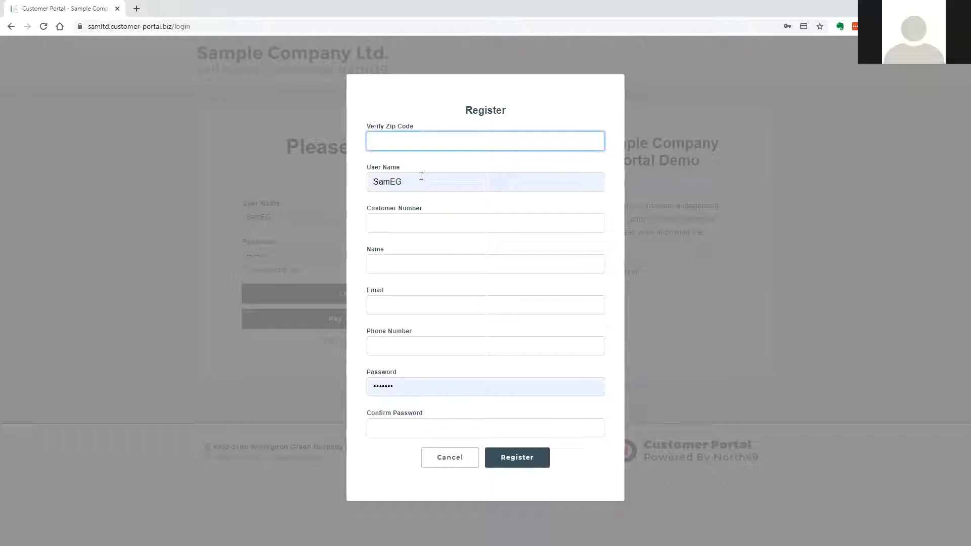
{"action": "mouse_move", "coordinate": [389, 459]}
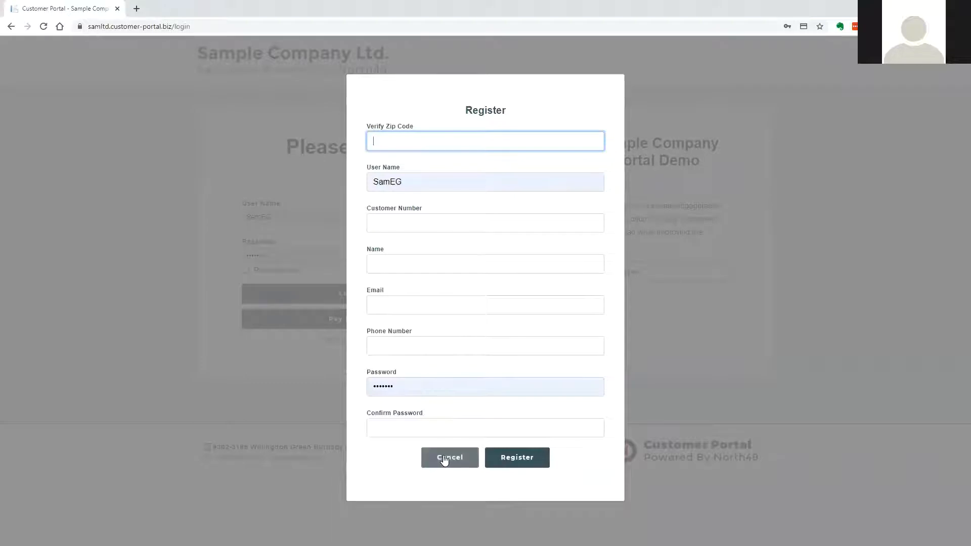
{"action": "left_click", "coordinate": [448, 457]}
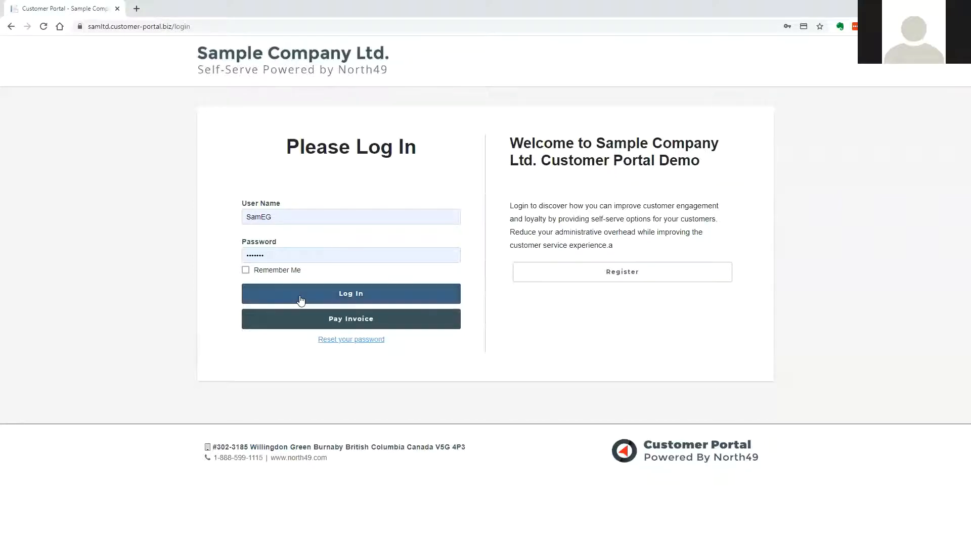
Log in and dismiss the pop-up note to reach the dashboard tiles.
{"action": "left_click", "coordinate": [350, 293]}
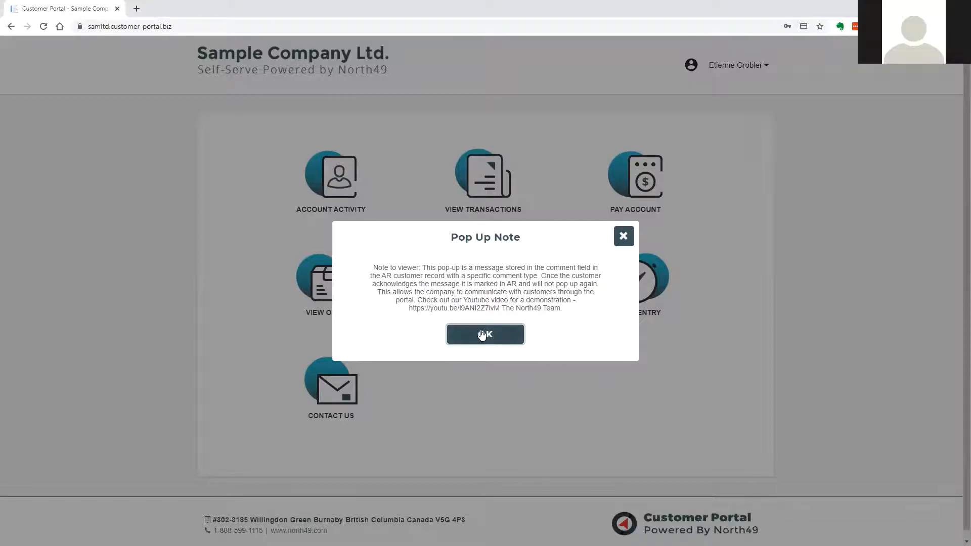
{"action": "left_click", "coordinate": [485, 333]}
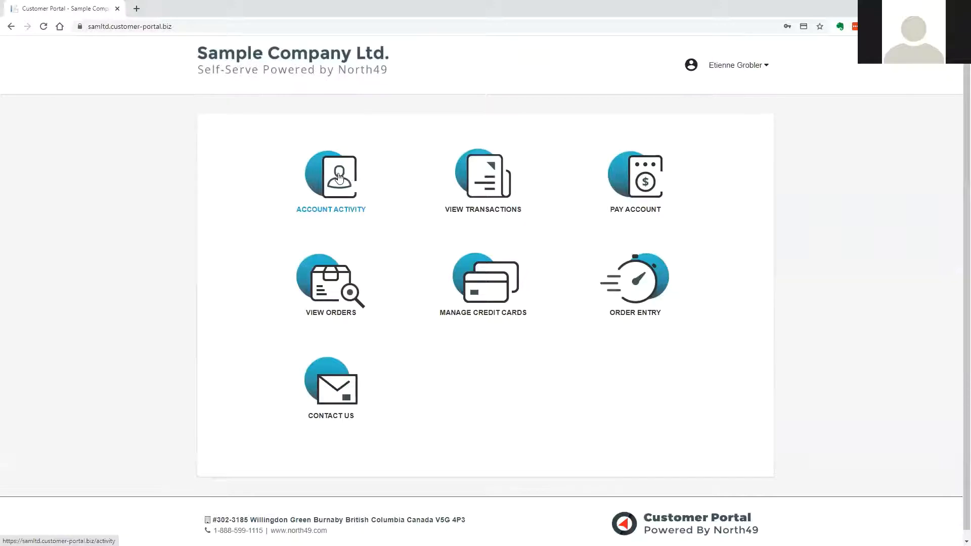
Open Account Activity showing account 1200's $7,830.54 balance and sales statistics.
{"action": "left_click", "coordinate": [330, 179]}
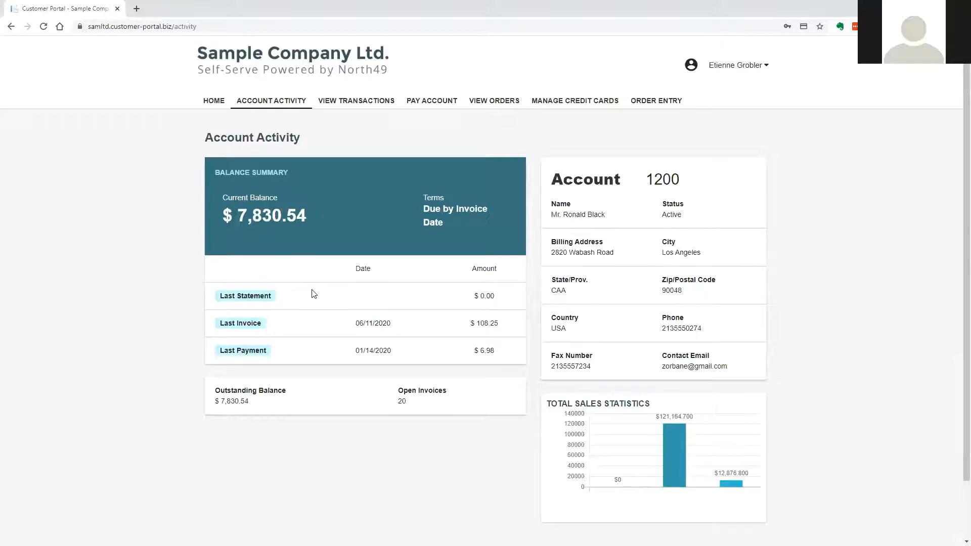
{"action": "mouse_move", "coordinate": [317, 351]}
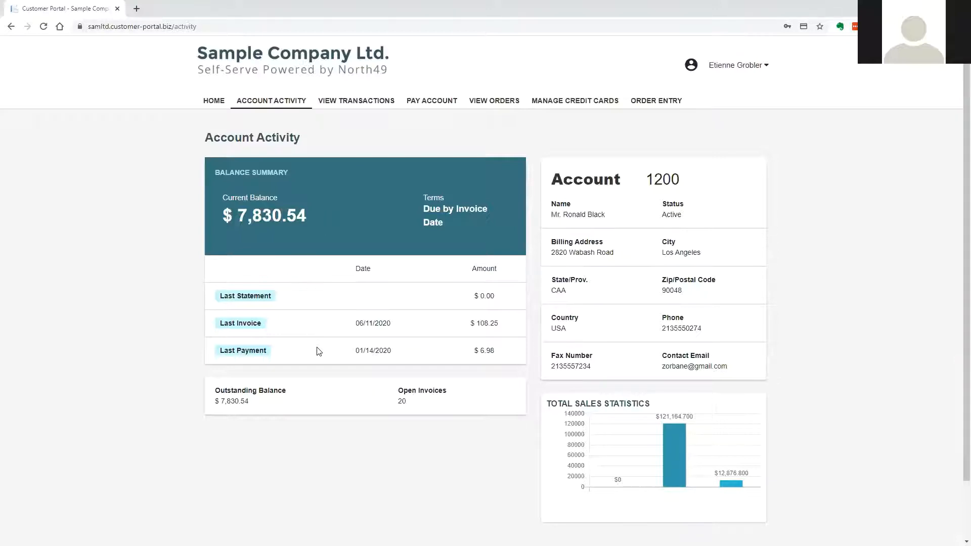
{"action": "mouse_move", "coordinate": [848, 398]}
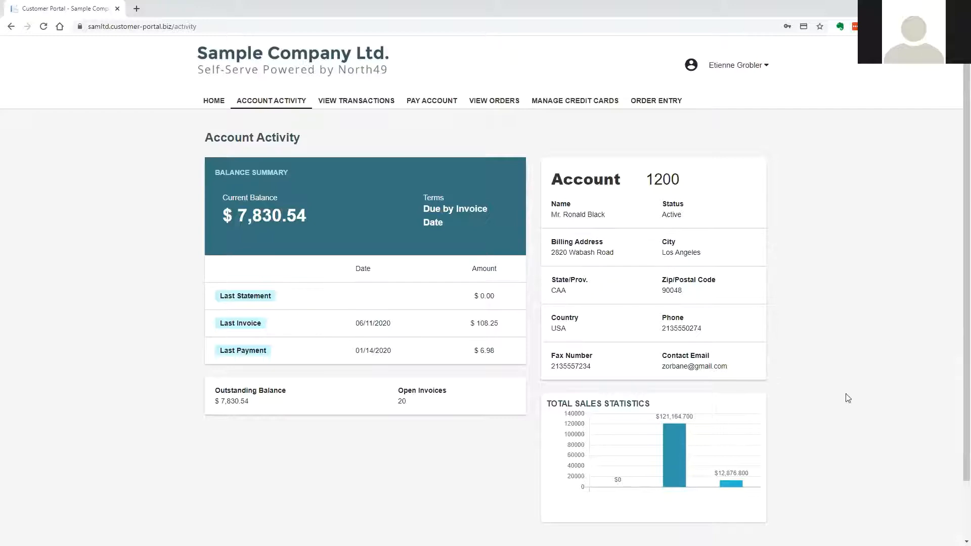
{"action": "mouse_move", "coordinate": [673, 452]}
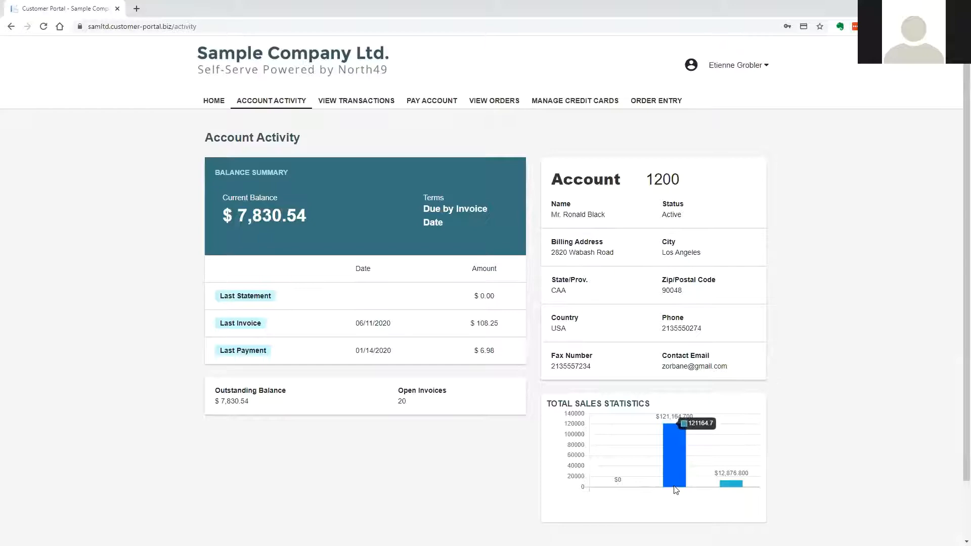
{"action": "mouse_move", "coordinate": [579, 424]}
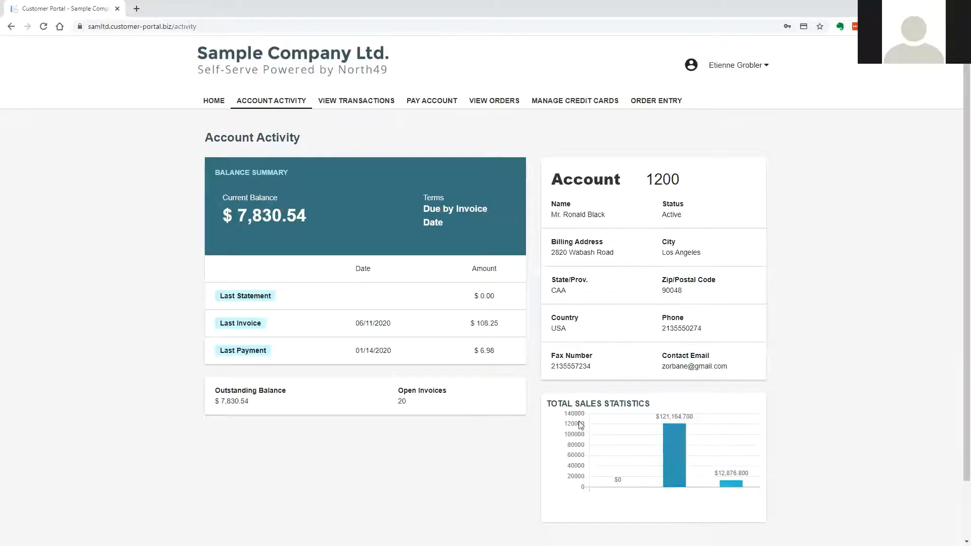
Filter the transaction list to Show Open Only and Transaction Type Invoice.
{"action": "left_click", "coordinate": [356, 100]}
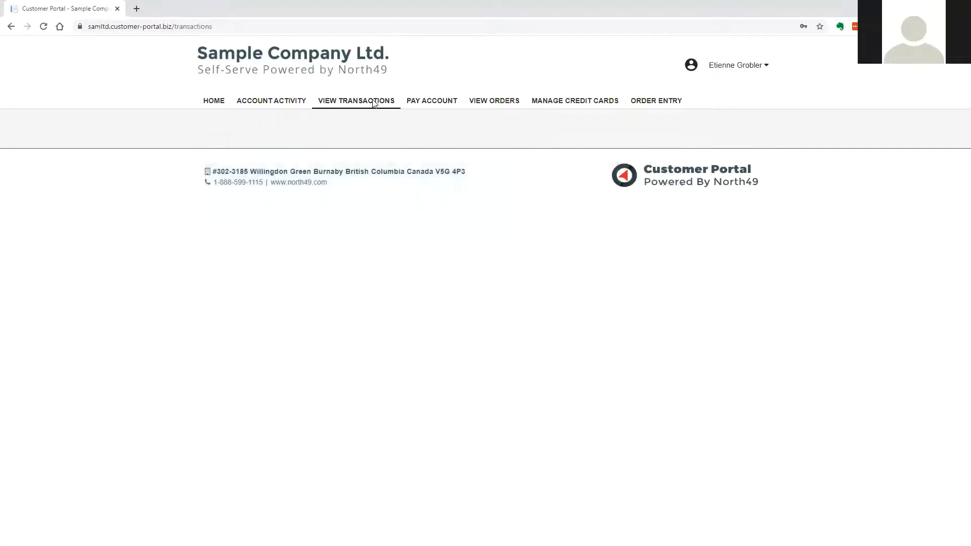
{"action": "left_click", "coordinate": [356, 100]}
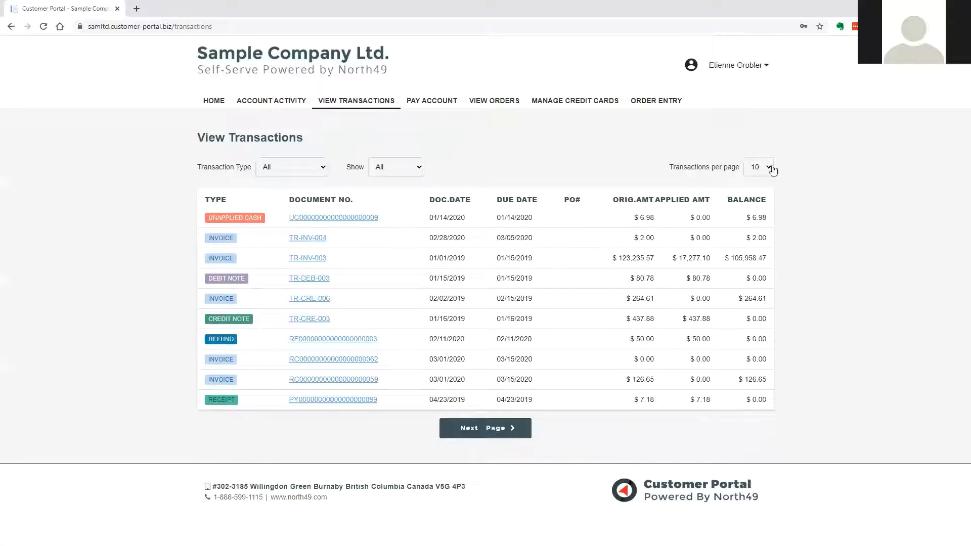
{"action": "left_click", "coordinate": [758, 166]}
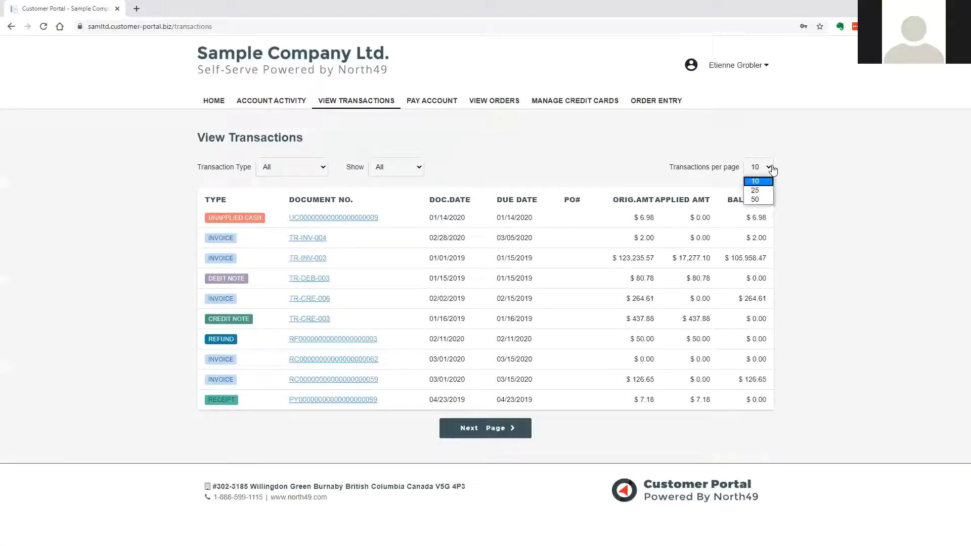
{"action": "left_click", "coordinate": [395, 166]}
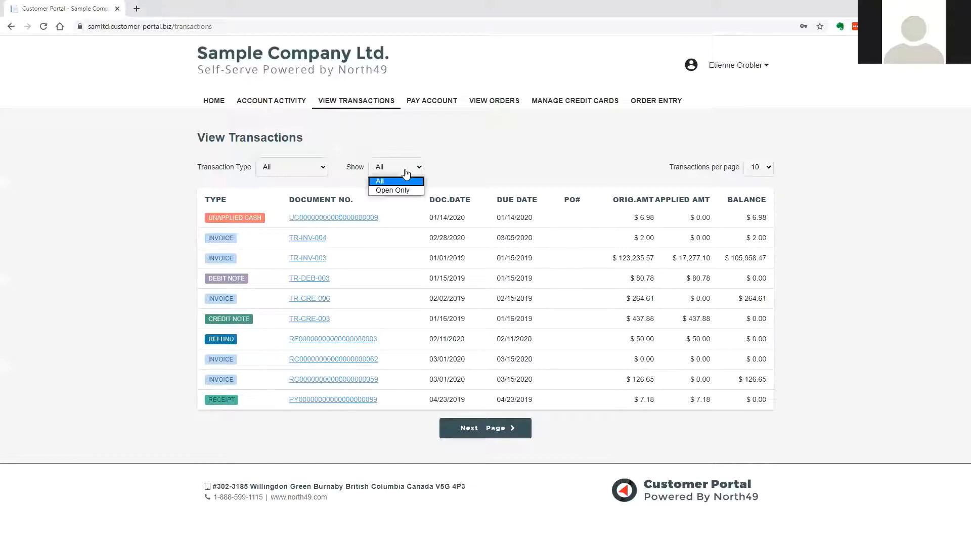
{"action": "left_click", "coordinate": [392, 190]}
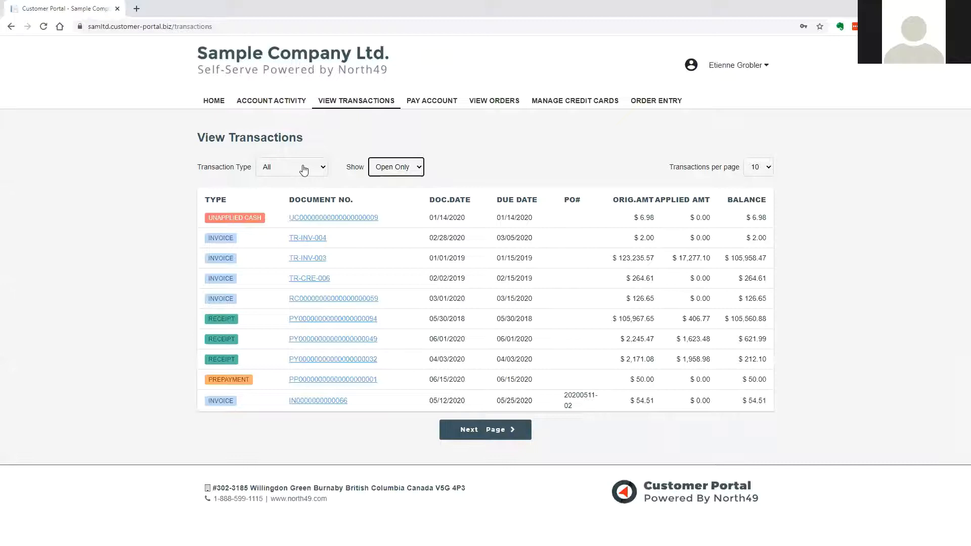
{"action": "left_click", "coordinate": [292, 166]}
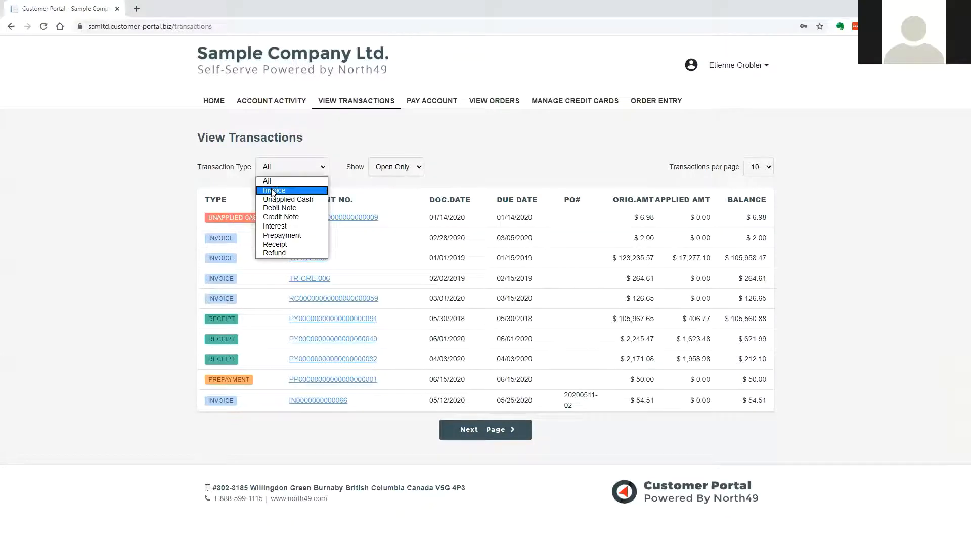
{"action": "left_click", "coordinate": [273, 190]}
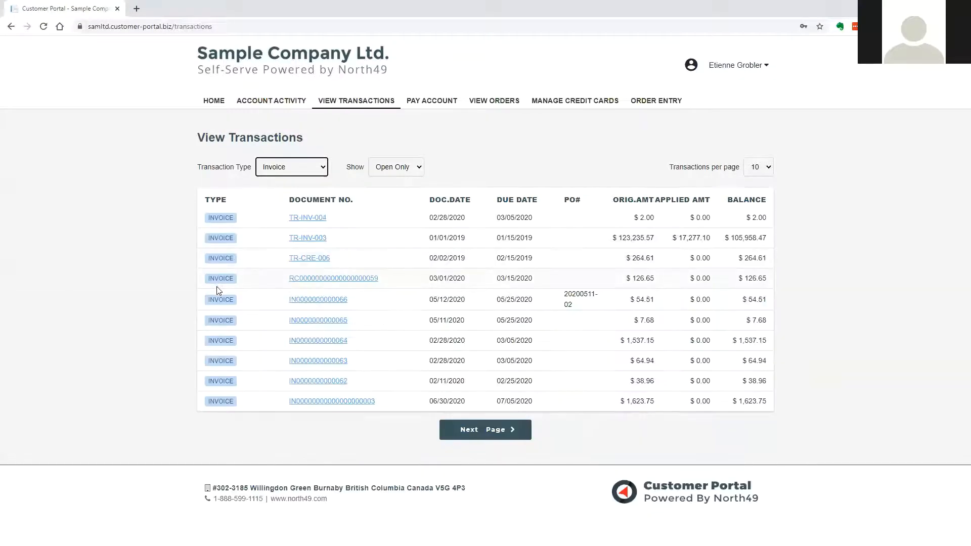
{"action": "mouse_move", "coordinate": [309, 257]}
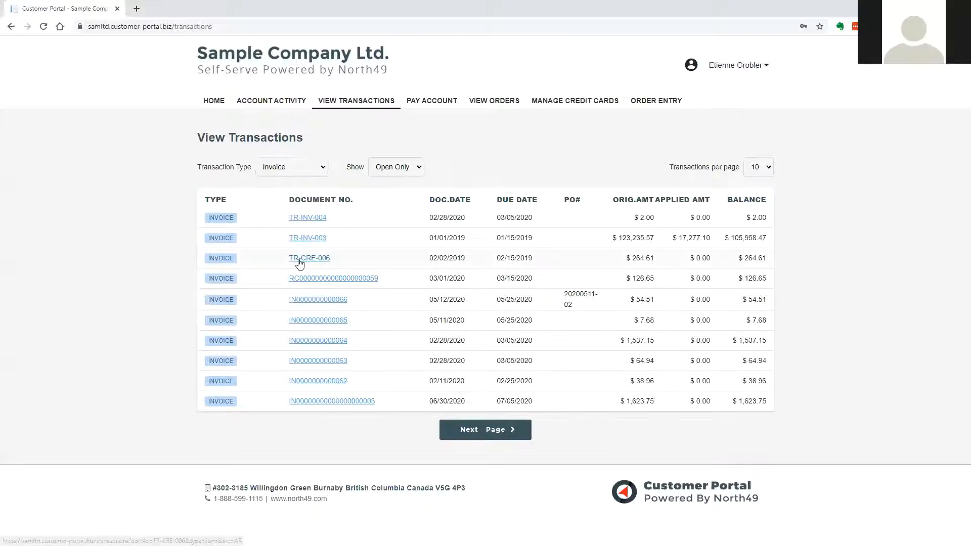
Open invoice TR-CRE-006, cancel its print preview, and change the listed transaction type.
{"action": "left_click", "coordinate": [309, 257]}
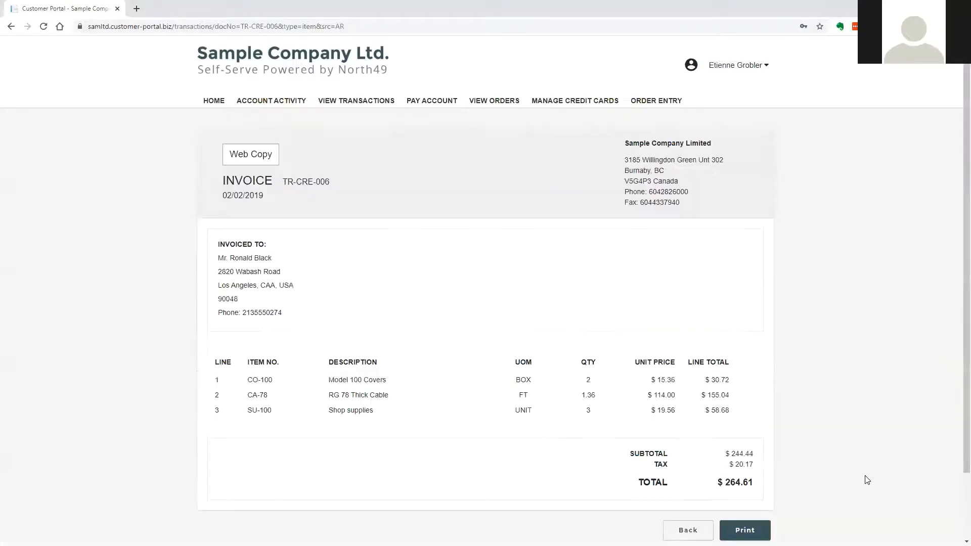
{"action": "scroll", "scroll_direction": "down", "scroll_amount": 3}
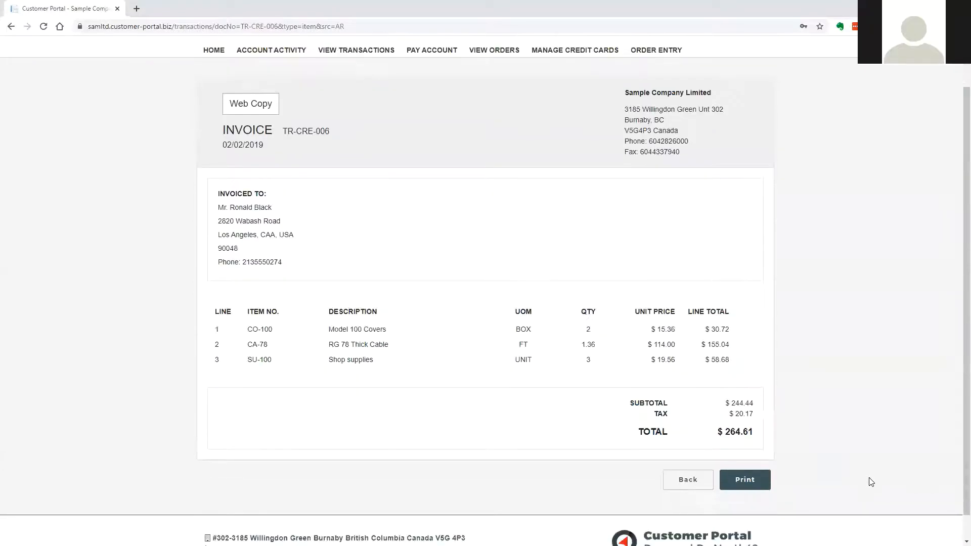
{"action": "left_click", "coordinate": [744, 479]}
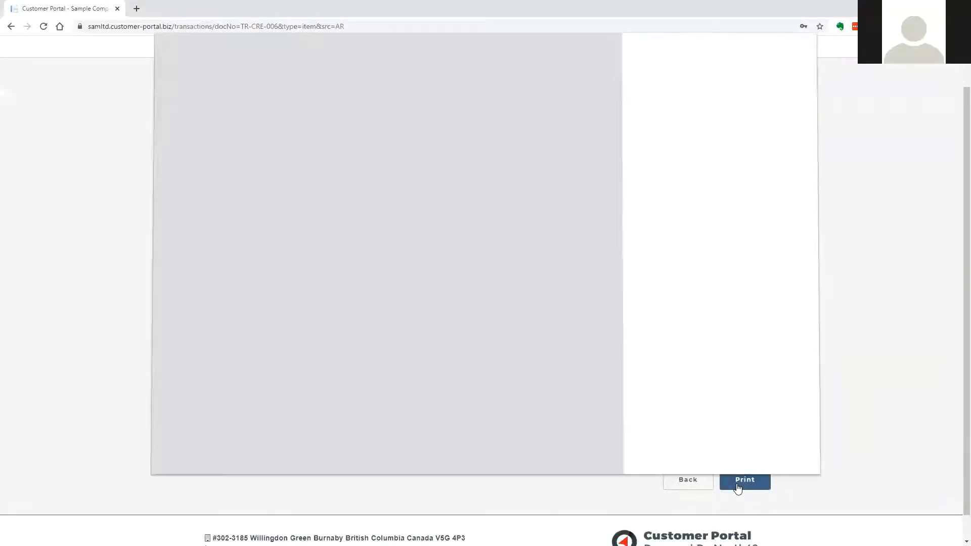
{"action": "left_click", "coordinate": [744, 479]}
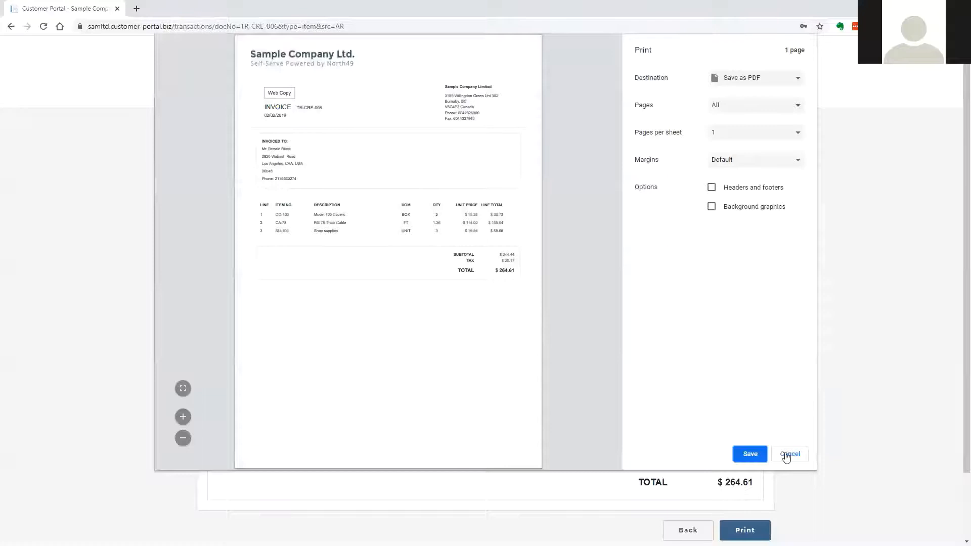
{"action": "left_click", "coordinate": [789, 454]}
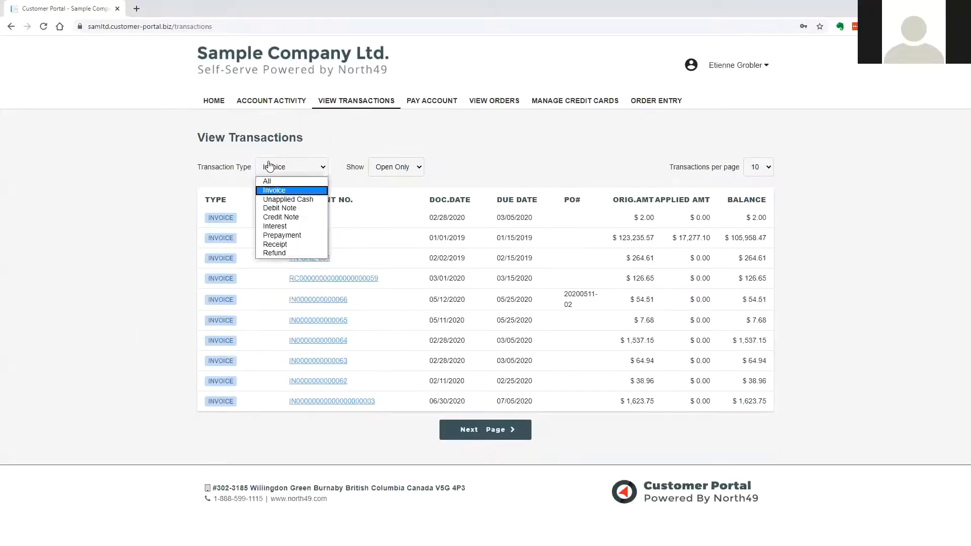
{"action": "left_click", "coordinate": [274, 244]}
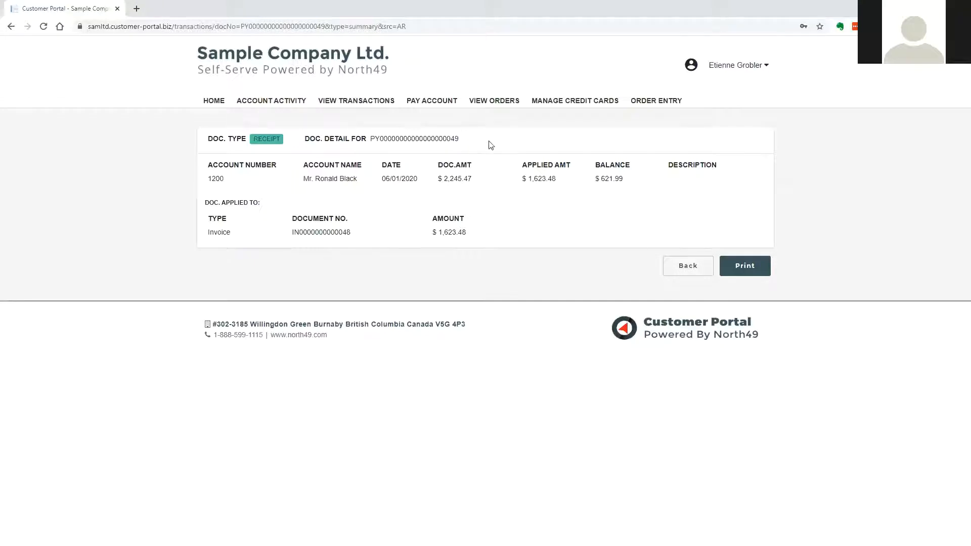
Show Manage Credit Cards with the expired Visa and the default Mastercard.
{"action": "left_click", "coordinate": [574, 100]}
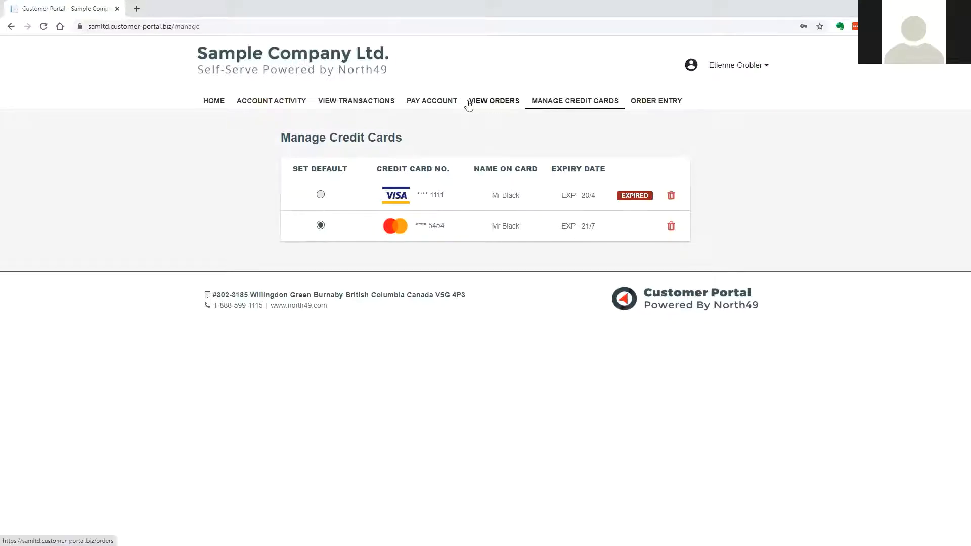
{"action": "mouse_move", "coordinate": [431, 101]}
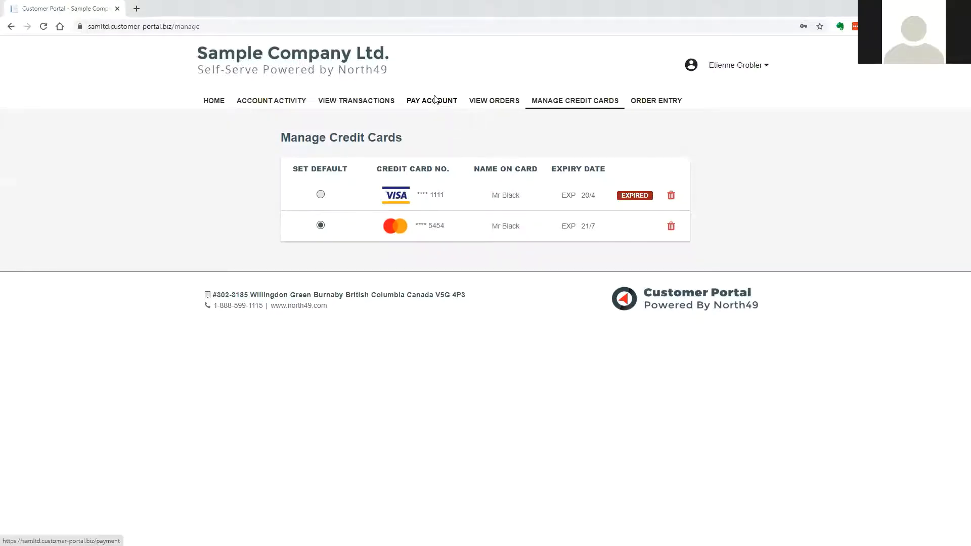
Select invoices ending 066, 065, 064 and 063, totaling $1,664.28, and proceed to payment.
{"action": "left_click", "coordinate": [430, 100]}
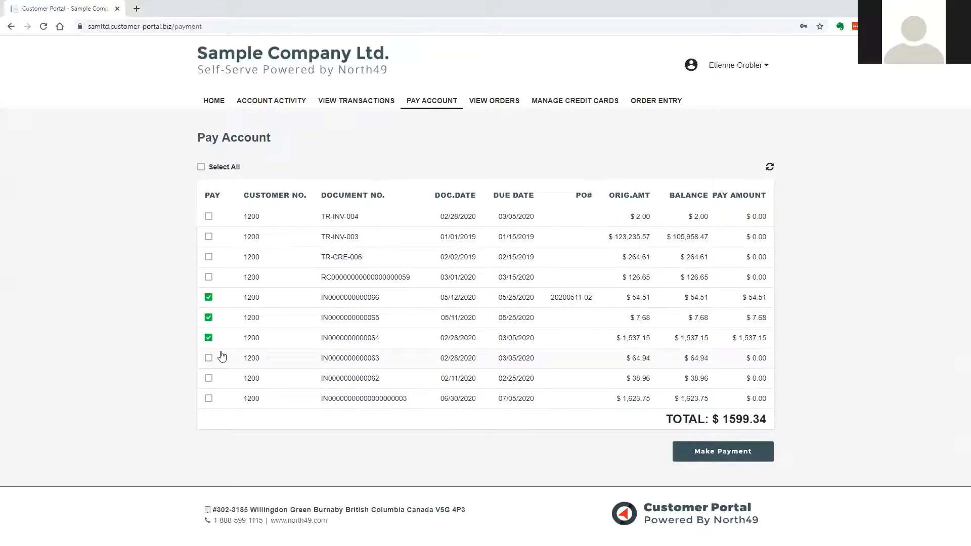
{"action": "left_click", "coordinate": [341, 257]}
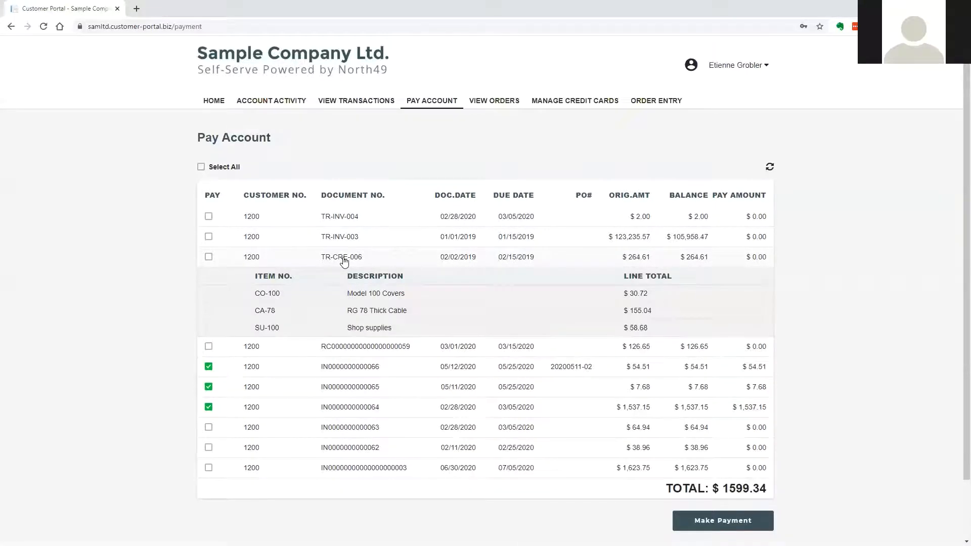
{"action": "left_click", "coordinate": [207, 358]}
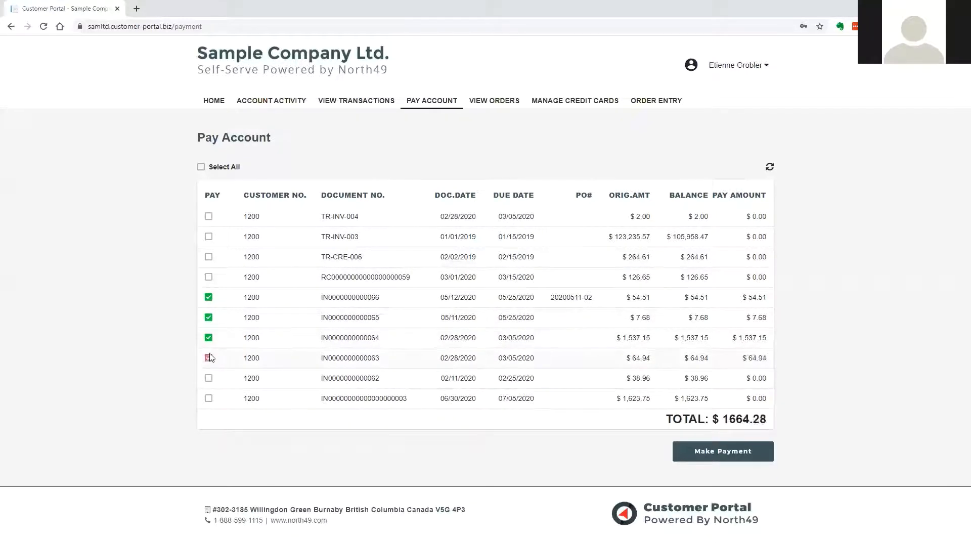
{"action": "left_click", "coordinate": [208, 358]}
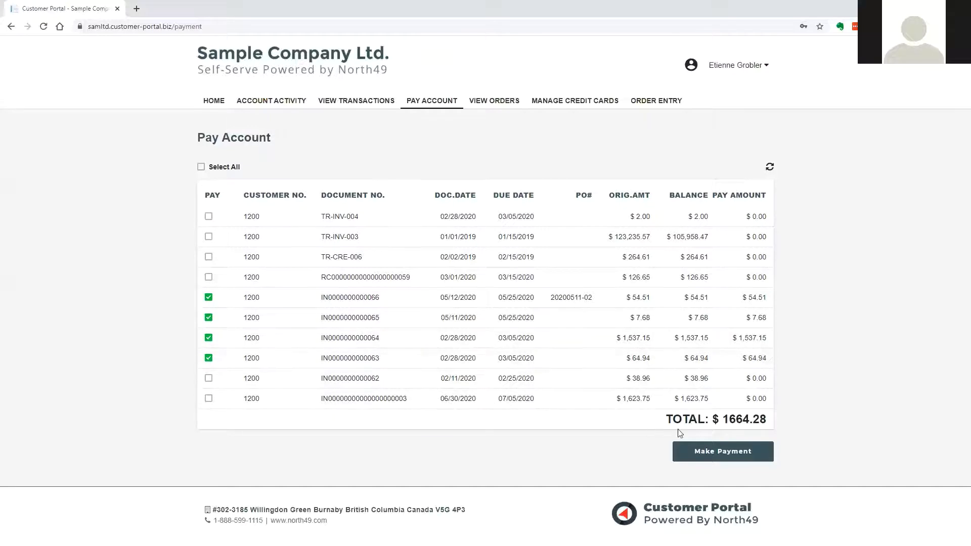
{"action": "left_click", "coordinate": [721, 450]}
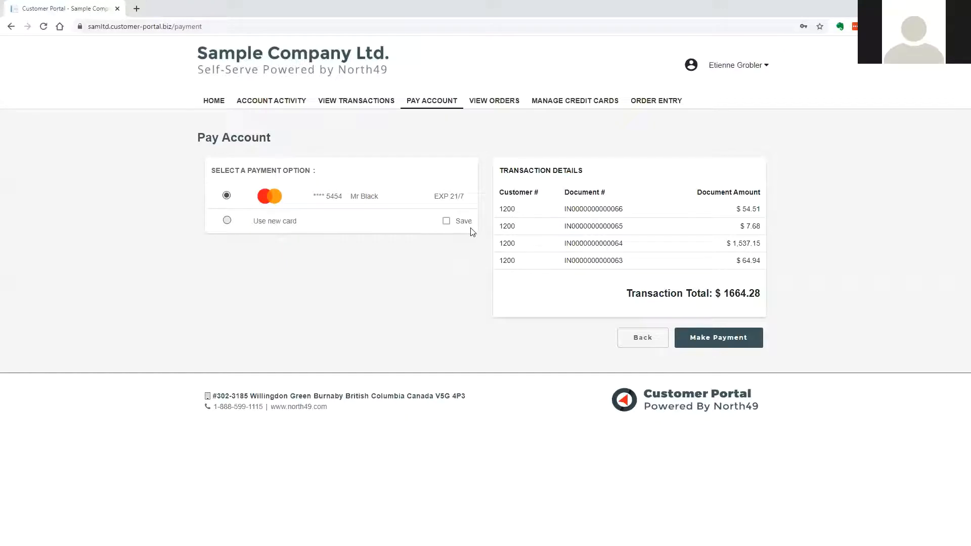
{"action": "mouse_move", "coordinate": [461, 265]}
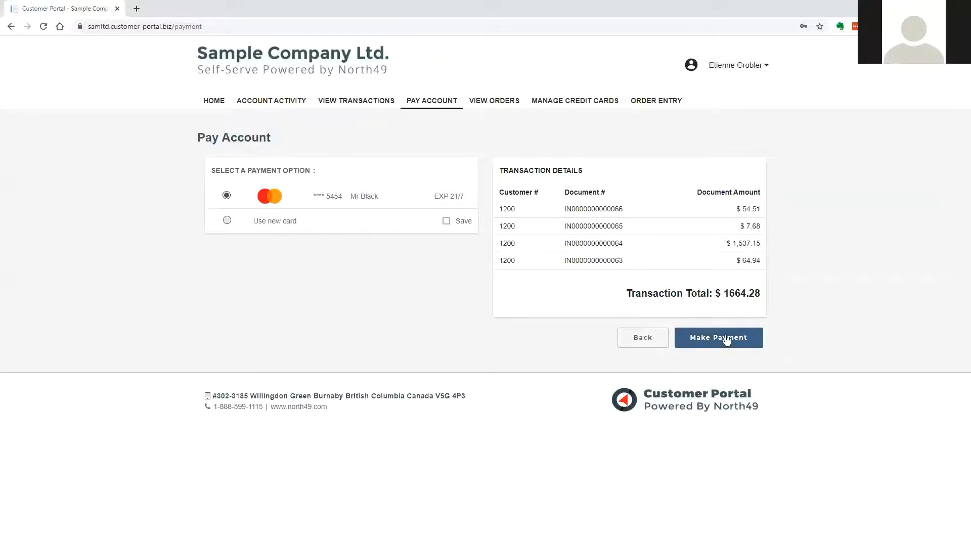
Submit the $1,664.28 Mastercard payment, then open and cancel the receipt's print preview.
{"action": "left_click", "coordinate": [717, 337]}
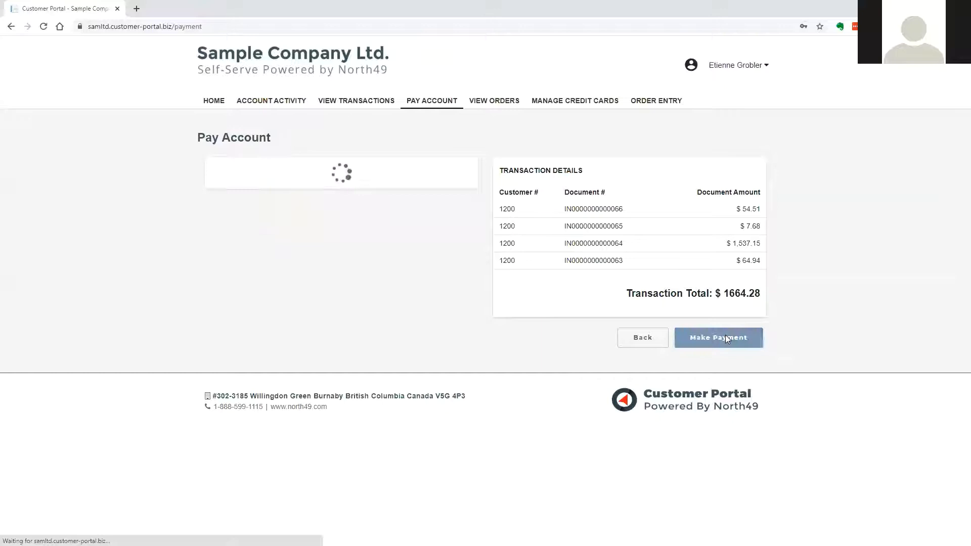
{"action": "left_click", "coordinate": [718, 337]}
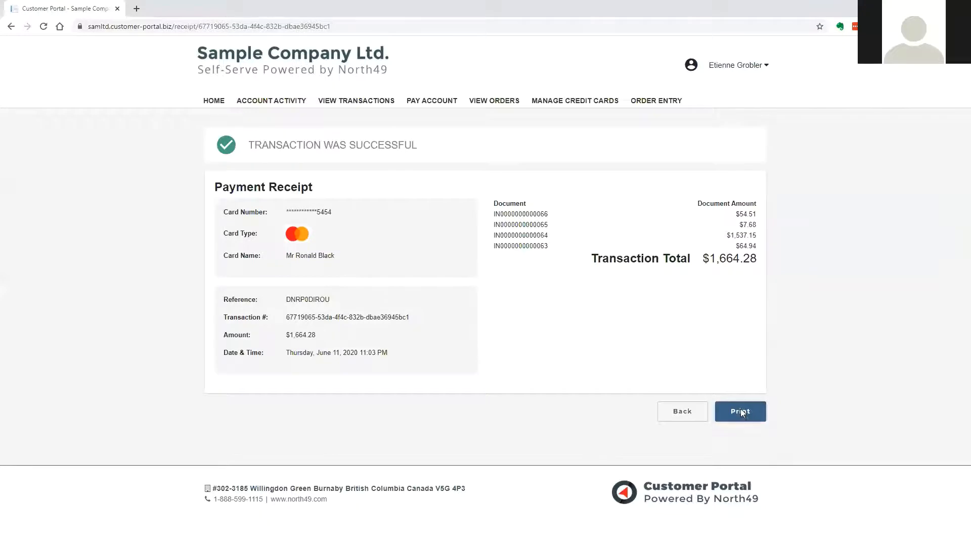
{"action": "left_click", "coordinate": [740, 411]}
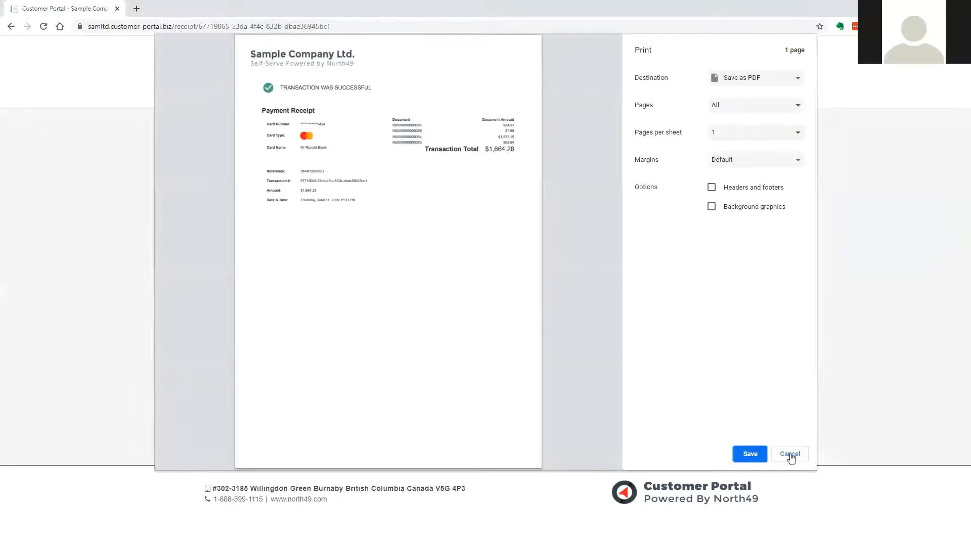
{"action": "left_click", "coordinate": [788, 453]}
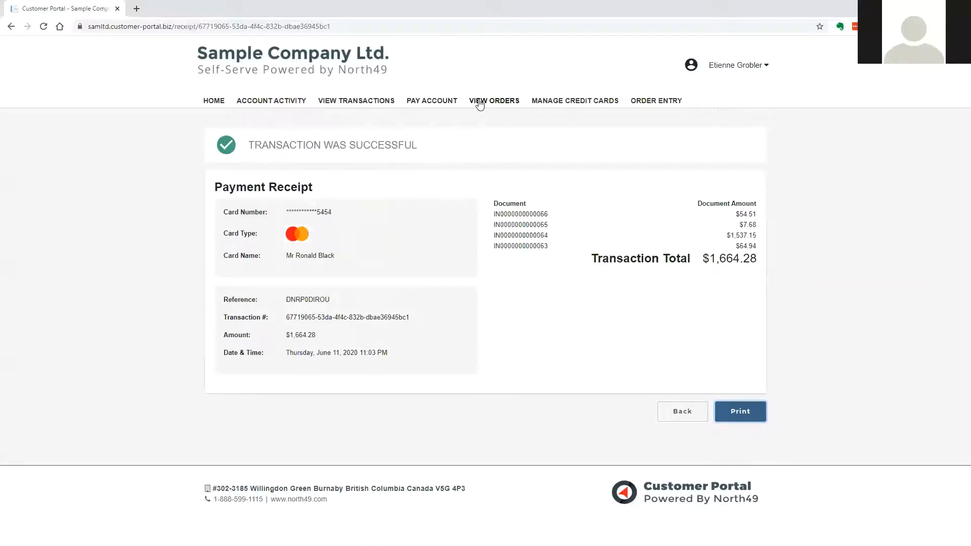
{"action": "left_click", "coordinate": [494, 101]}
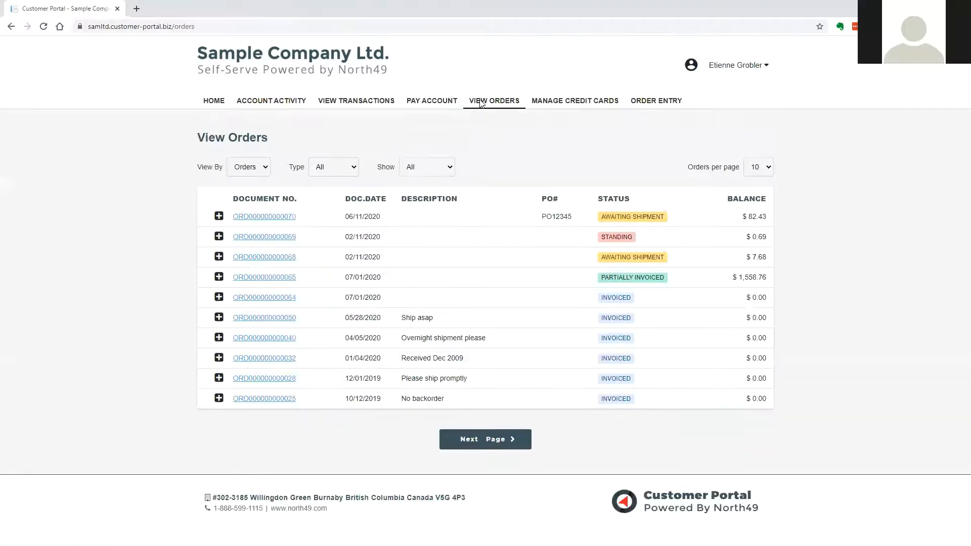
{"action": "mouse_move", "coordinate": [571, 174]}
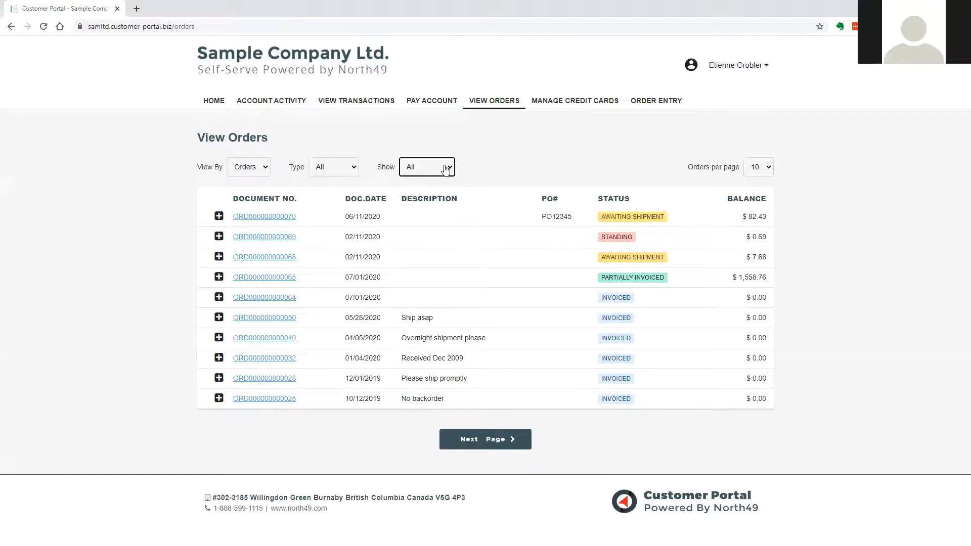
{"action": "left_click", "coordinate": [333, 166]}
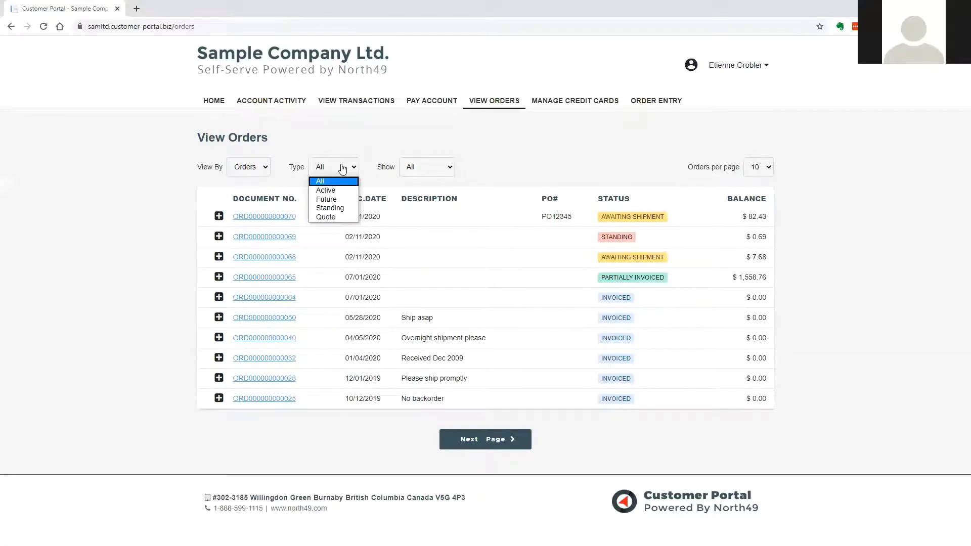
{"action": "left_click", "coordinate": [333, 166]}
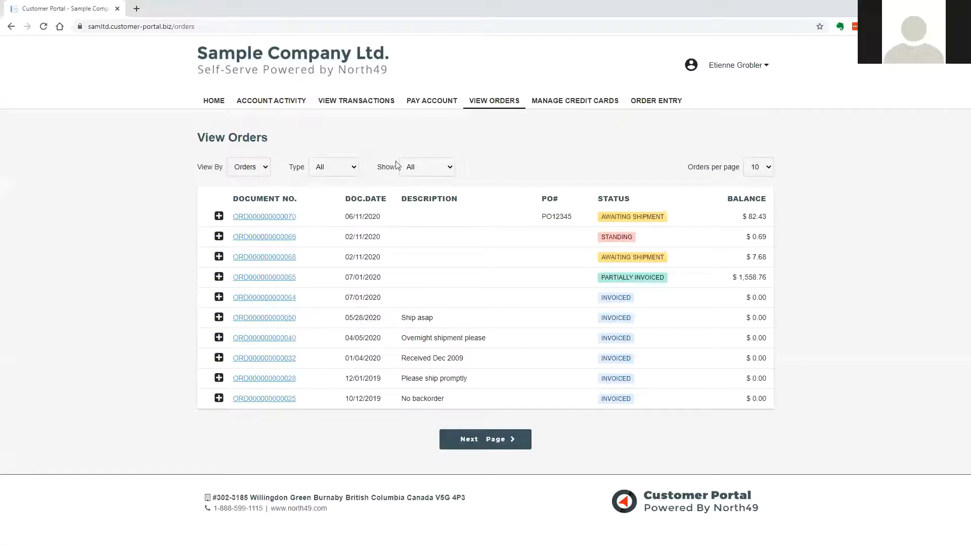
{"action": "left_click", "coordinate": [218, 237]}
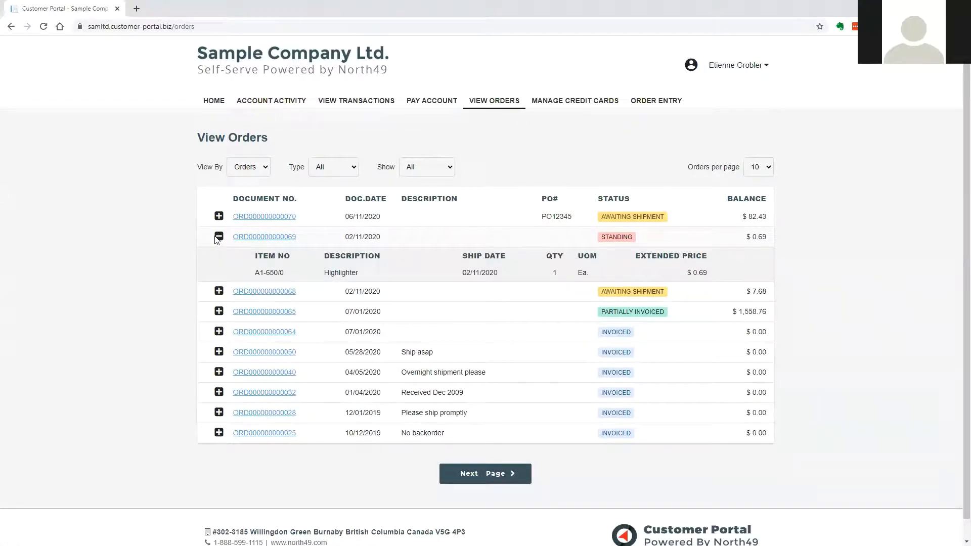
{"action": "left_click", "coordinate": [264, 236]}
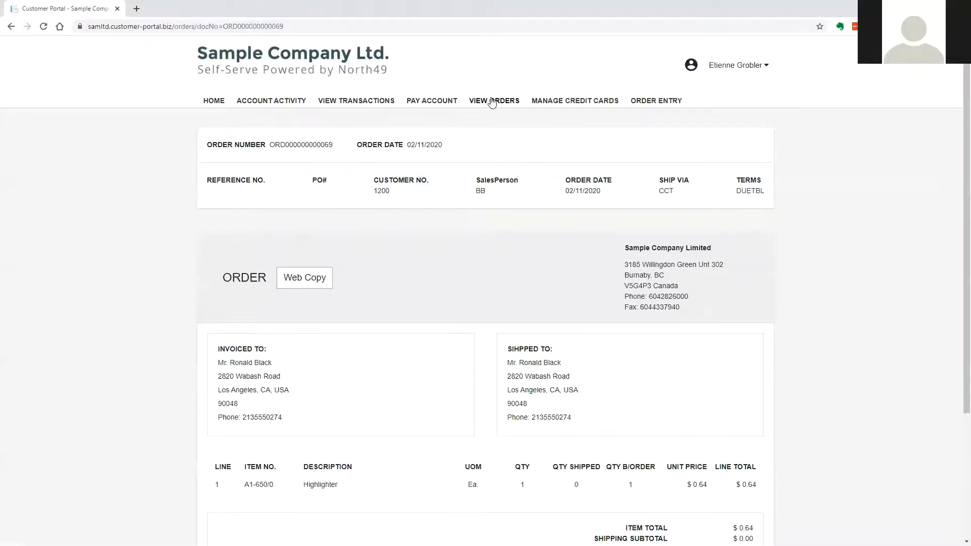
{"action": "left_click", "coordinate": [494, 100]}
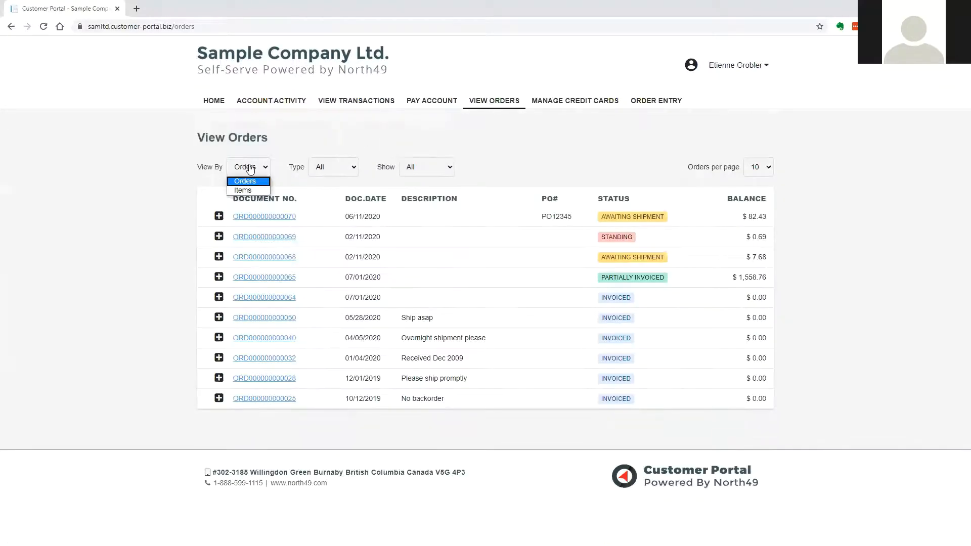
{"action": "left_click", "coordinate": [243, 190]}
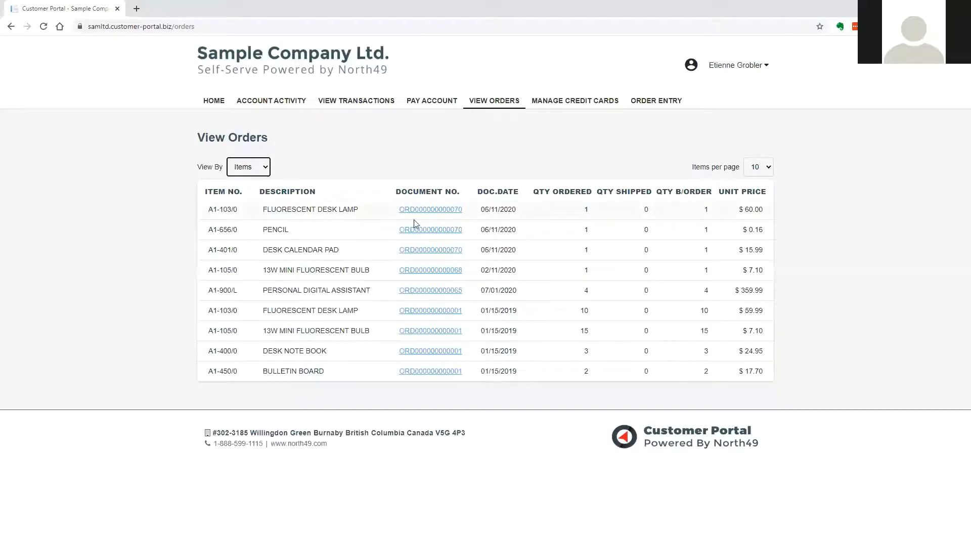
{"action": "left_click", "coordinate": [430, 209]}
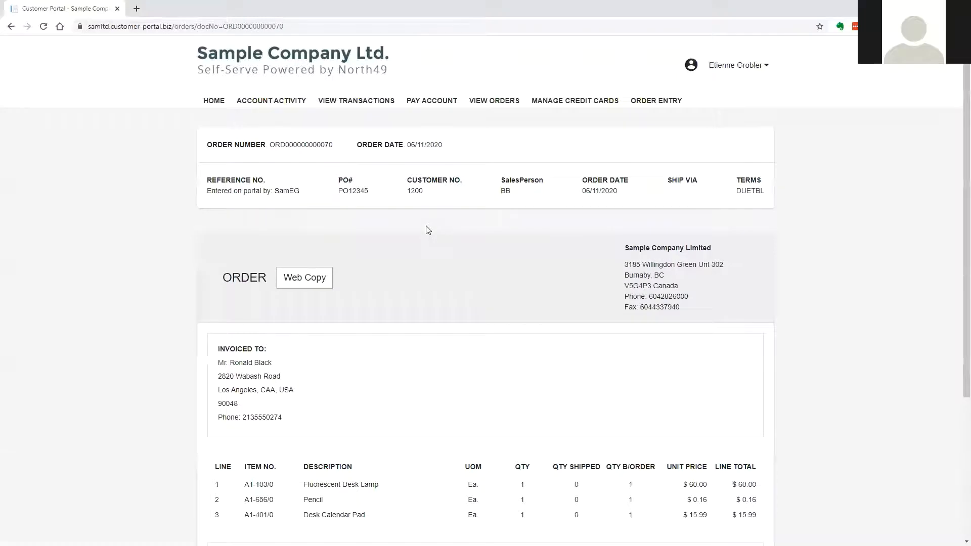
{"action": "mouse_move", "coordinate": [516, 182]}
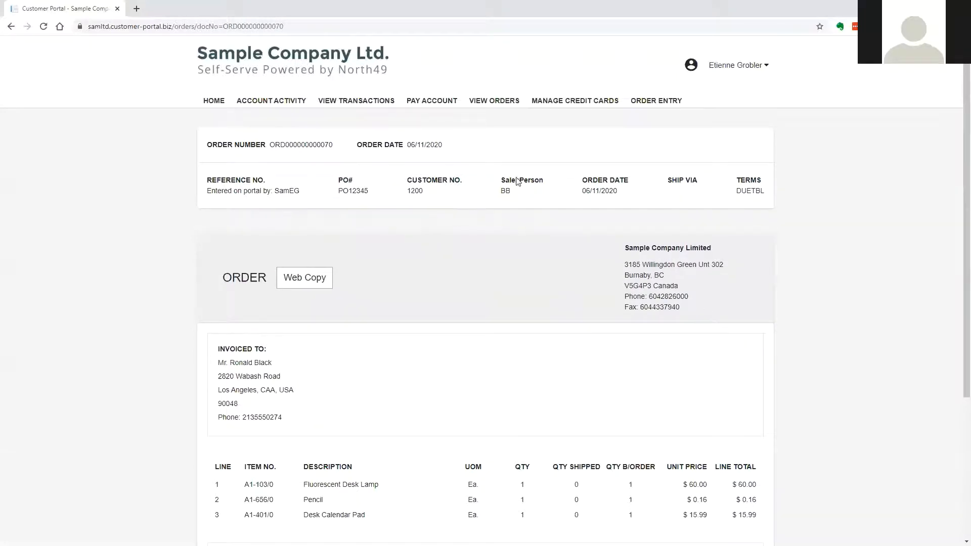
{"action": "left_click", "coordinate": [656, 100]}
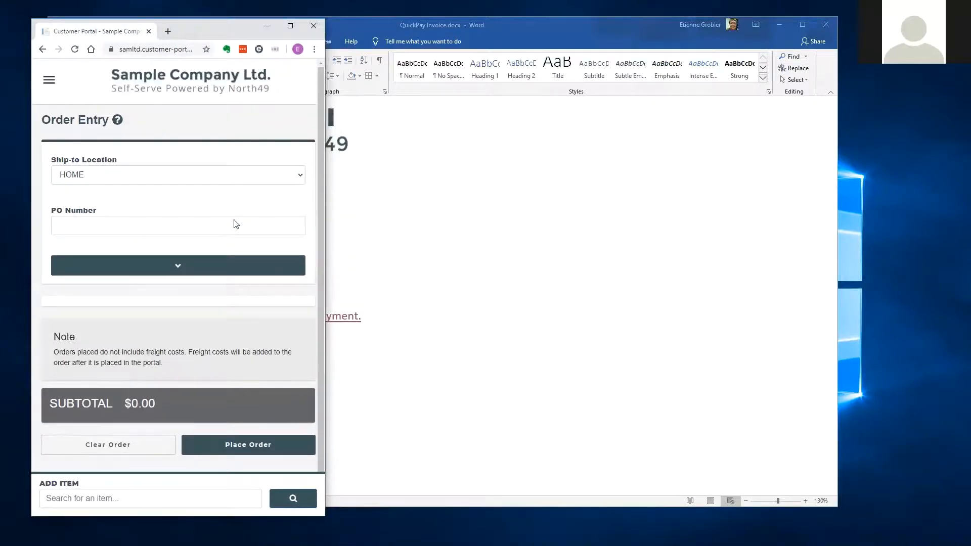
Keep HOME as ship-to location, view the page menu, and return to full-width Order Entry.
{"action": "left_click", "coordinate": [177, 174]}
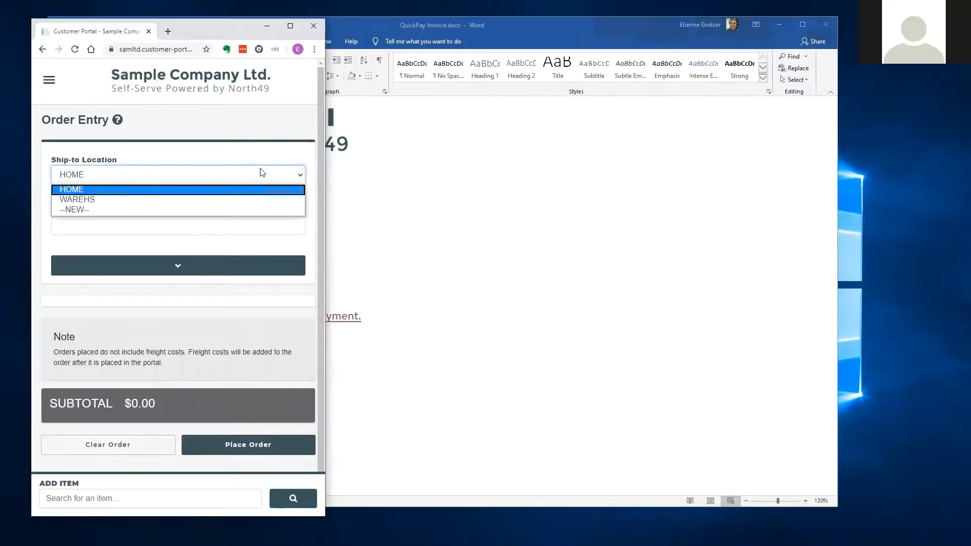
{"action": "left_click", "coordinate": [71, 189]}
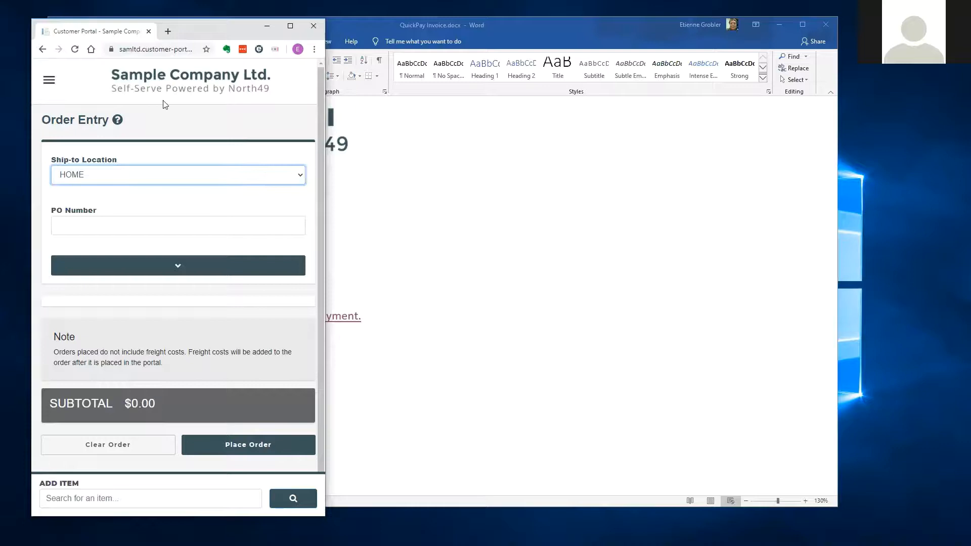
{"action": "left_click", "coordinate": [48, 79]}
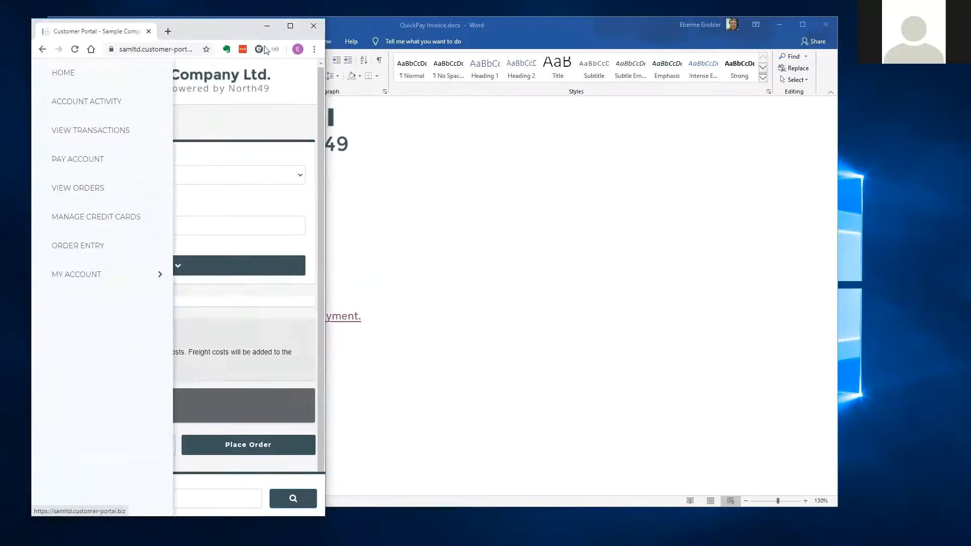
{"action": "left_click", "coordinate": [290, 25]}
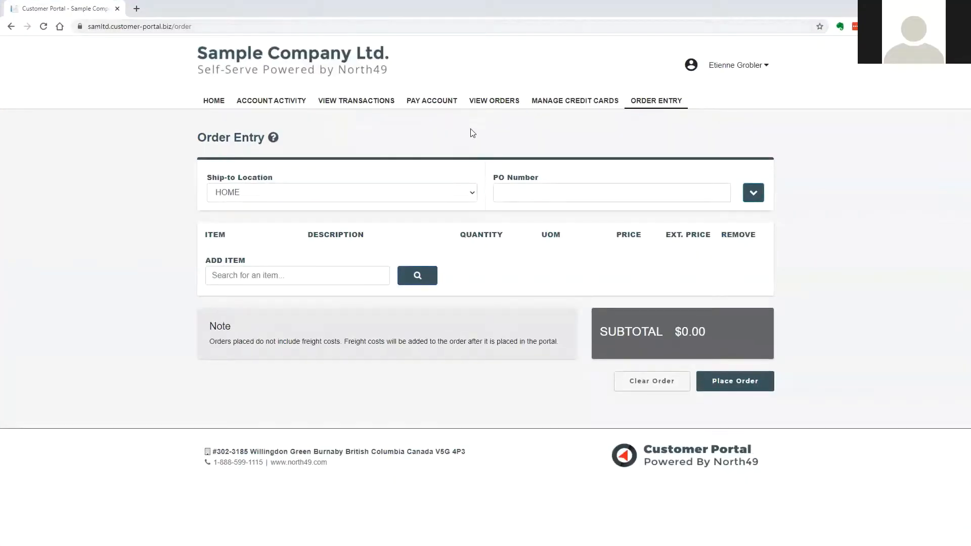
{"action": "mouse_move", "coordinate": [306, 192]}
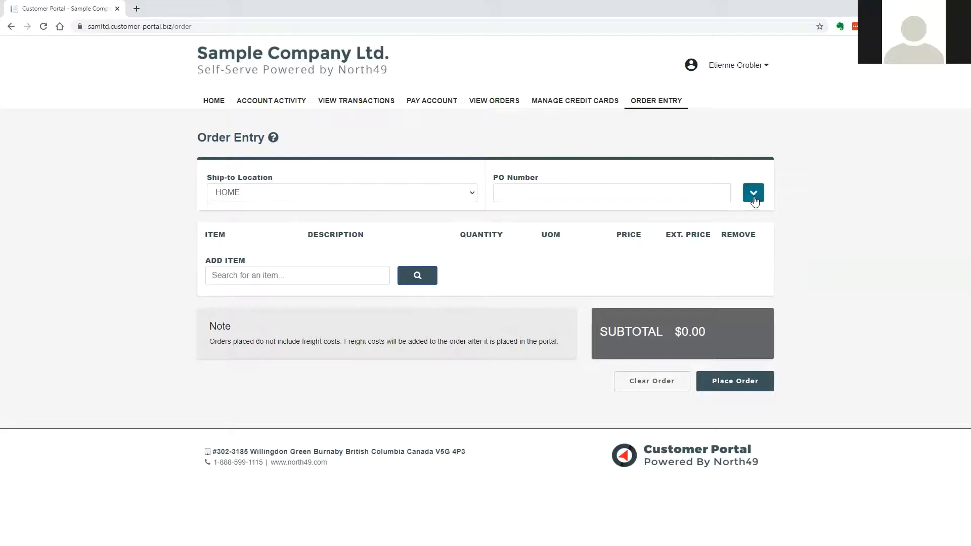
Expand the order header and set the ship-to location to HOME instead of --NEW--.
{"action": "left_click", "coordinate": [752, 192]}
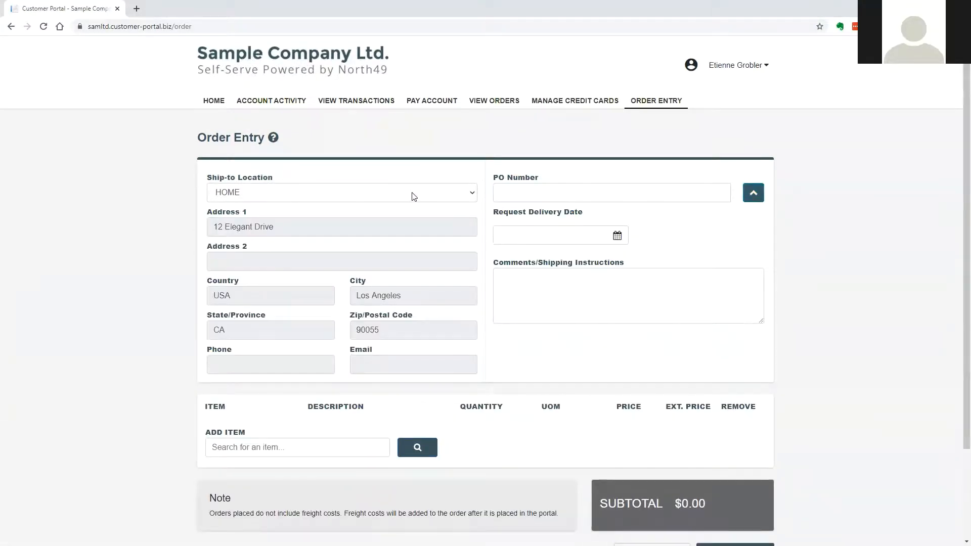
{"action": "left_click", "coordinate": [340, 192]}
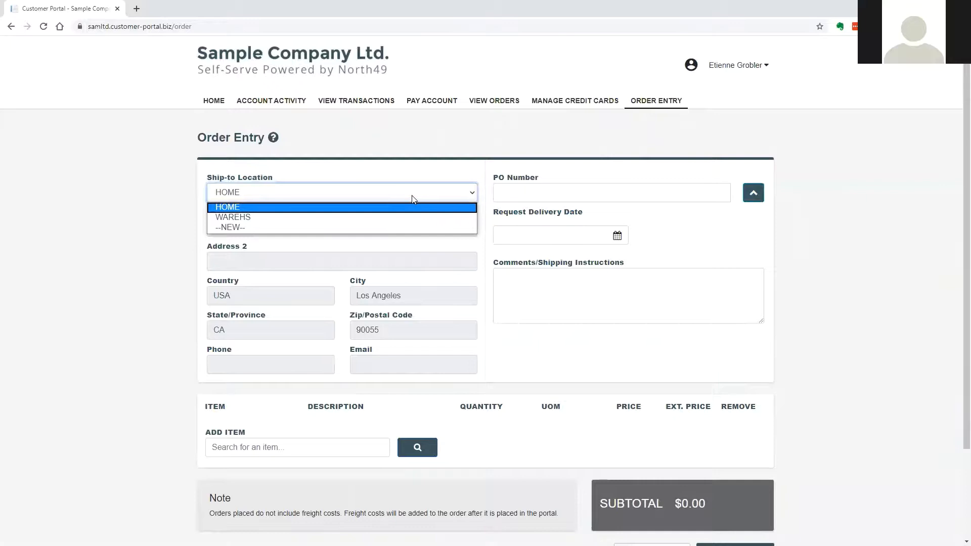
{"action": "left_click", "coordinate": [229, 227]}
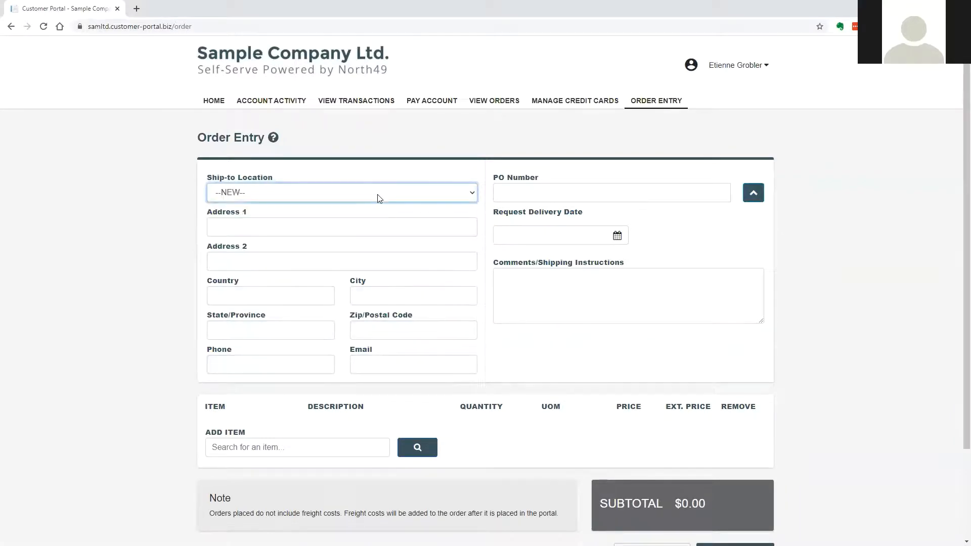
{"action": "left_click", "coordinate": [342, 192]}
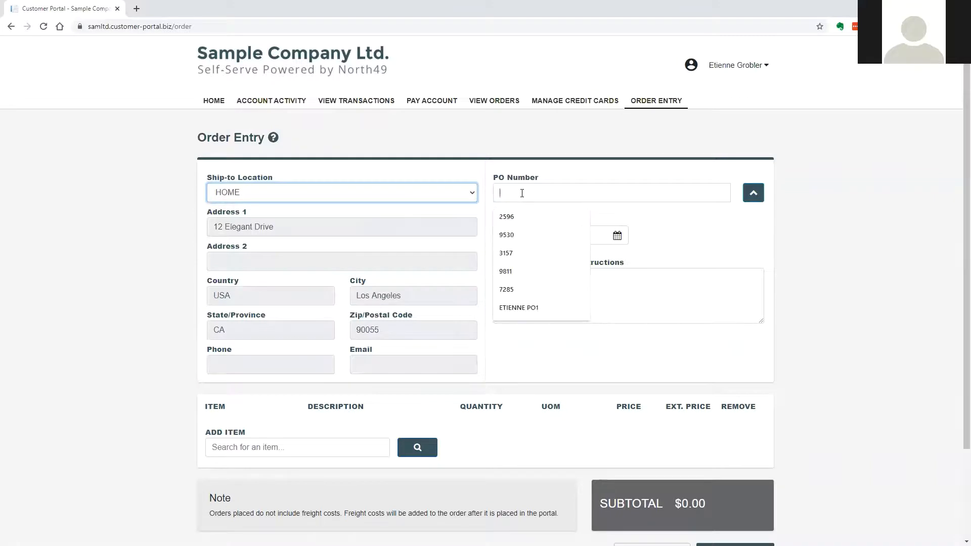
Enter PO123 and shipping instructions 'Please ship via FEDEX', then collapse the header.
{"action": "type", "text": "PO123"}
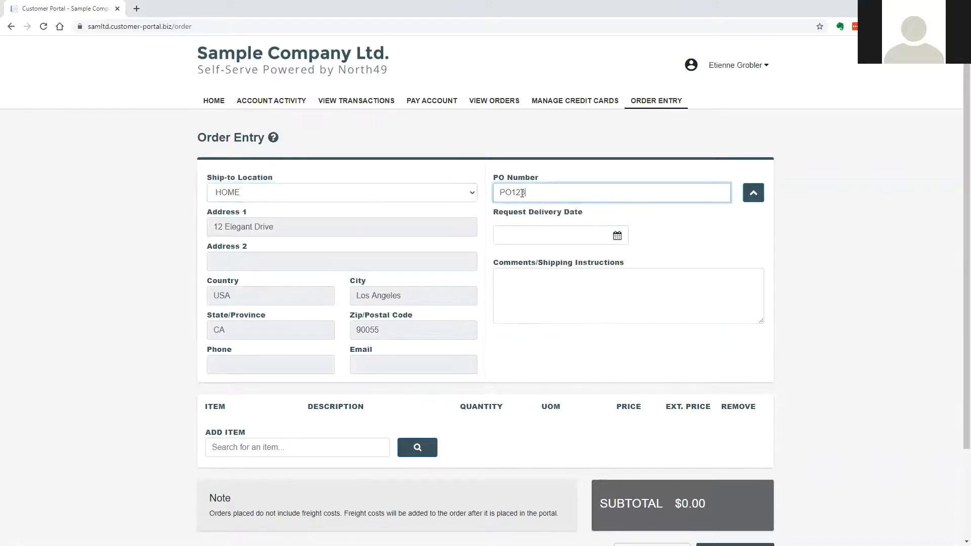
{"action": "left_click", "coordinate": [559, 234]}
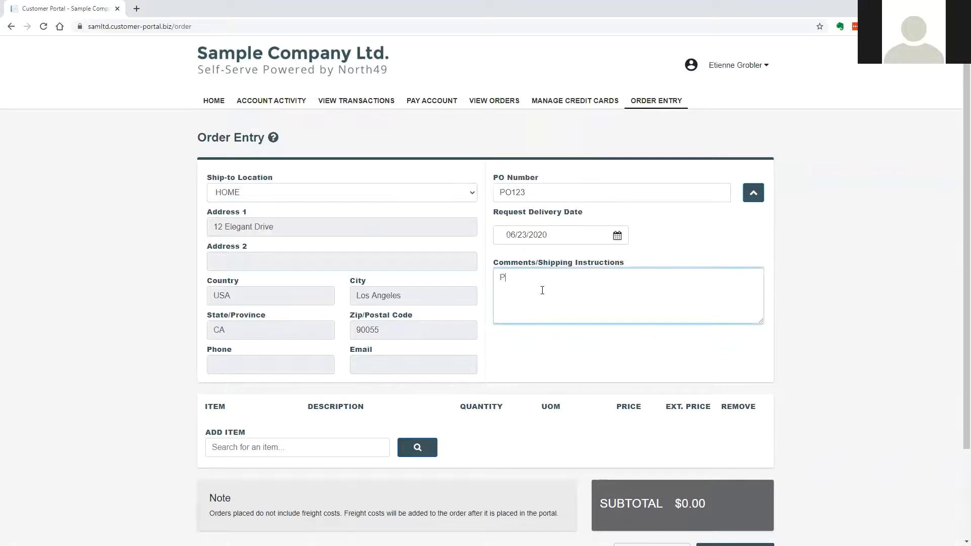
{"action": "type", "text": "lease ship"}
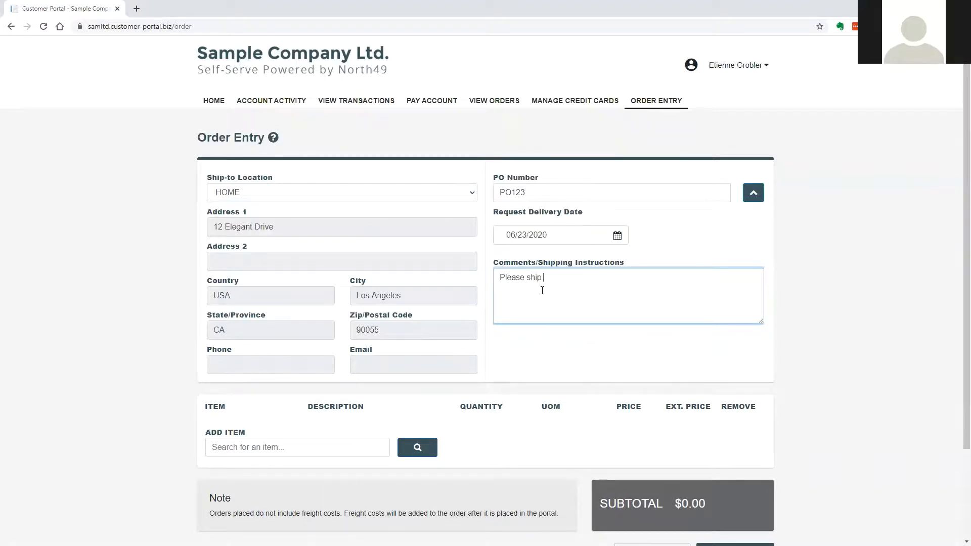
{"action": "type", "text": "via F"}
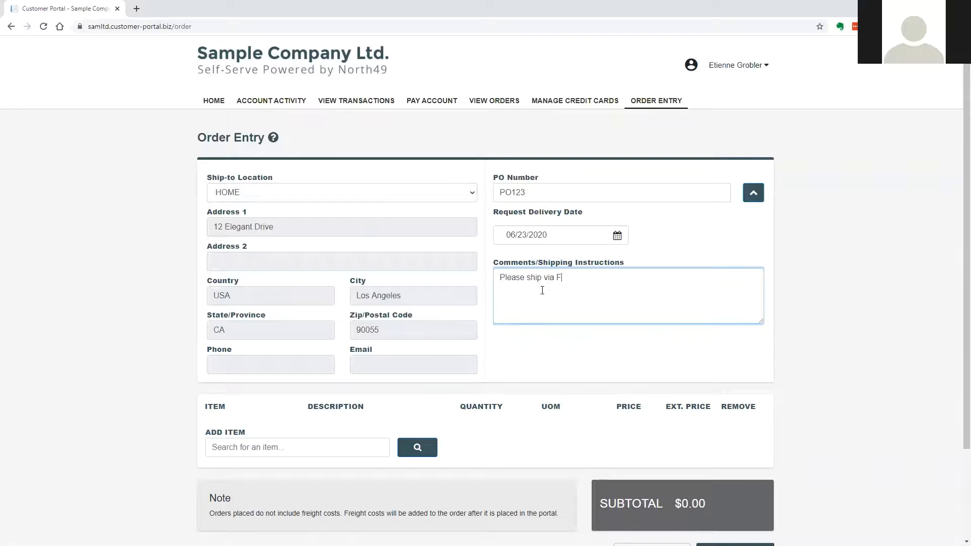
{"action": "type", "text": "EDEX"}
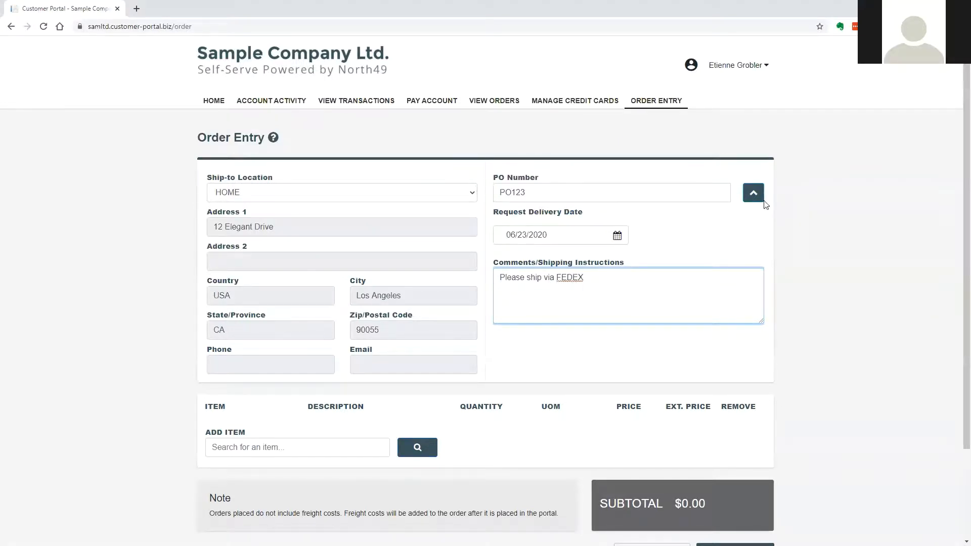
{"action": "left_click", "coordinate": [752, 193]}
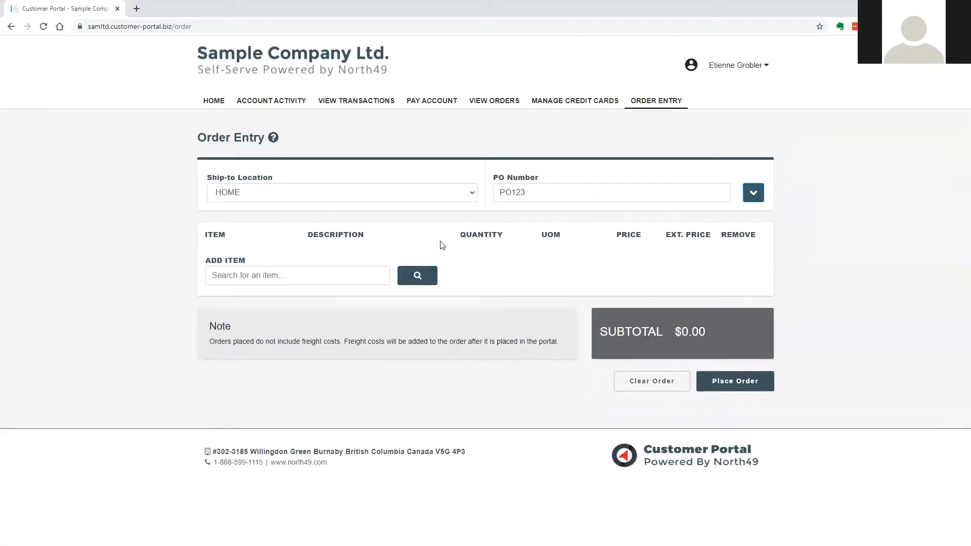
Add the Fluorescent Desk Lamp to the order and change its UOM to Ea.
{"action": "left_click", "coordinate": [296, 275]}
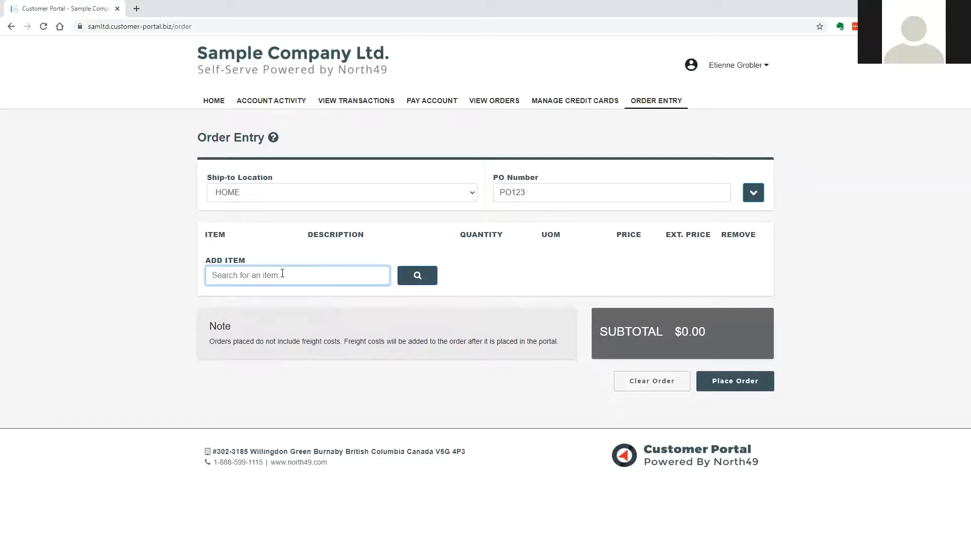
{"action": "type", "text": "desk"}
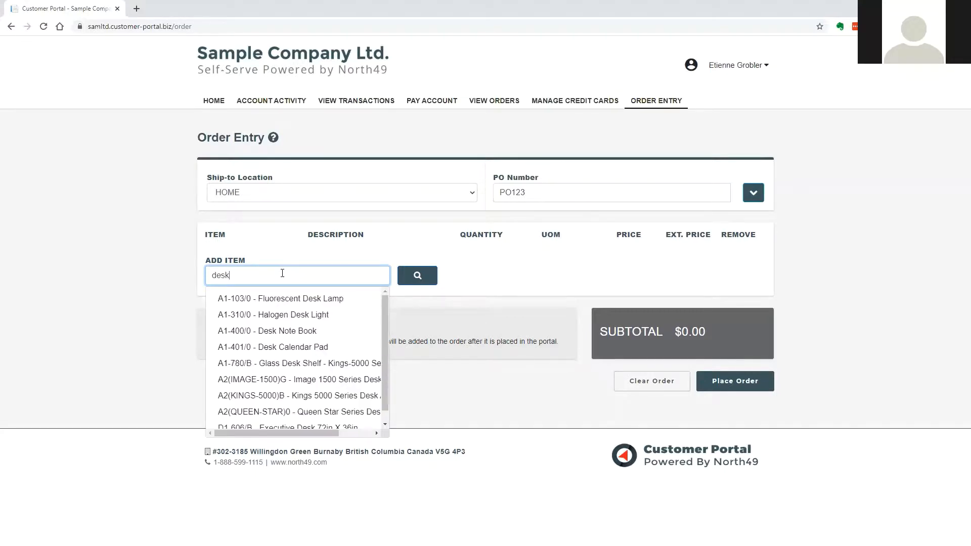
{"action": "mouse_move", "coordinate": [292, 304]}
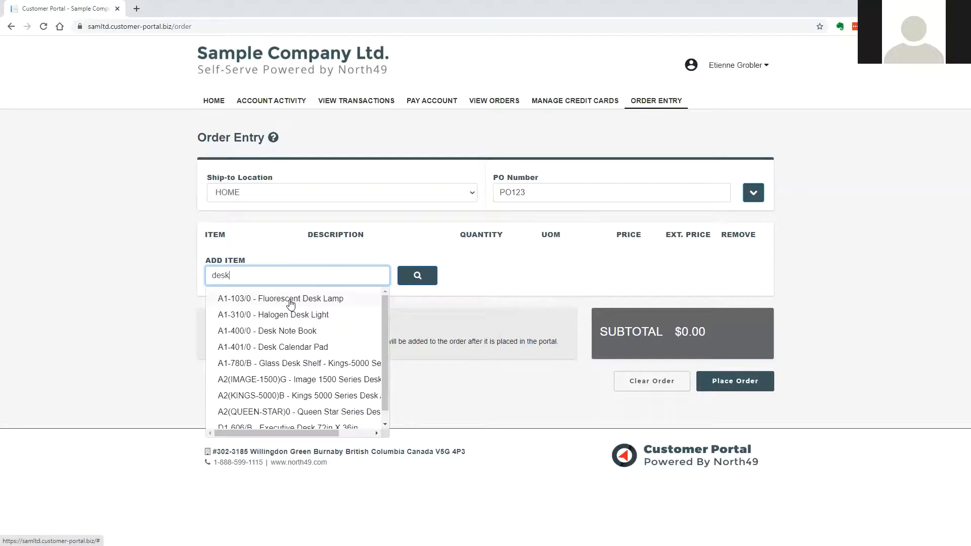
{"action": "left_click", "coordinate": [280, 298]}
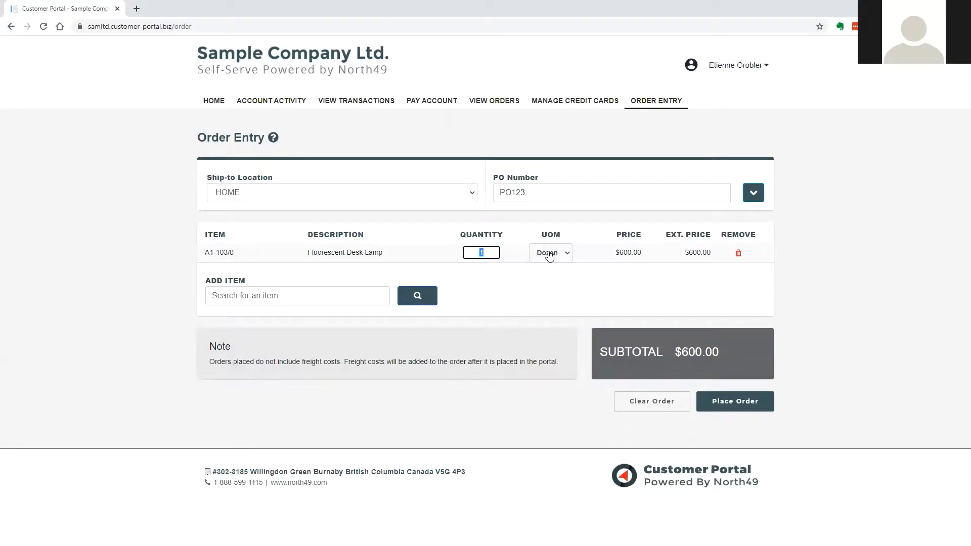
{"action": "left_click", "coordinate": [549, 253]}
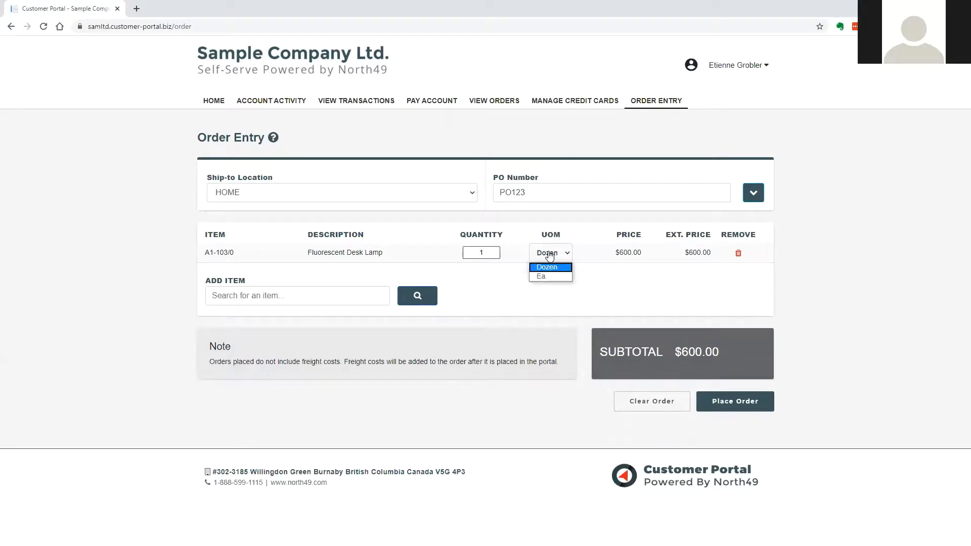
{"action": "left_click", "coordinate": [546, 267]}
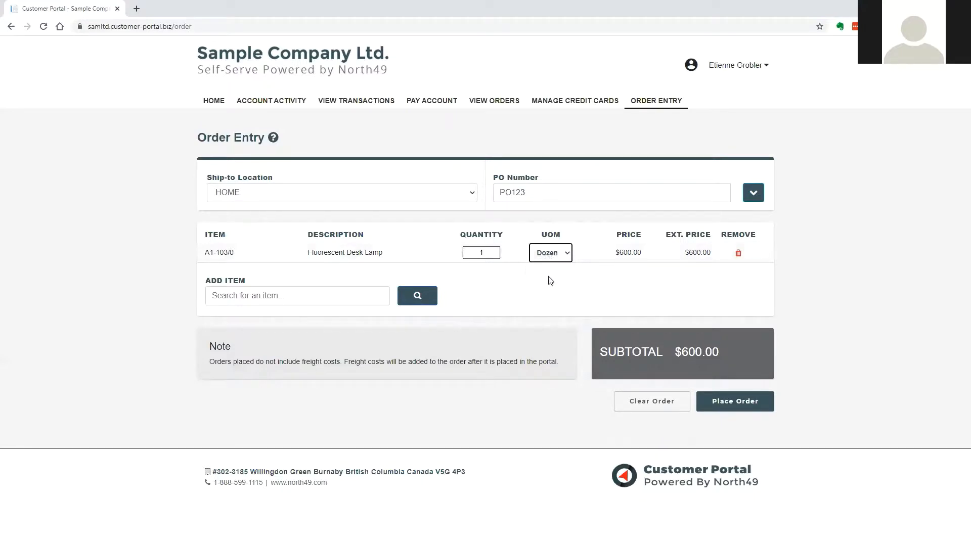
Add 2 Desk Calendar Pads, 5 Pens and 2 Pencils to the order.
{"action": "left_click", "coordinate": [549, 253]}
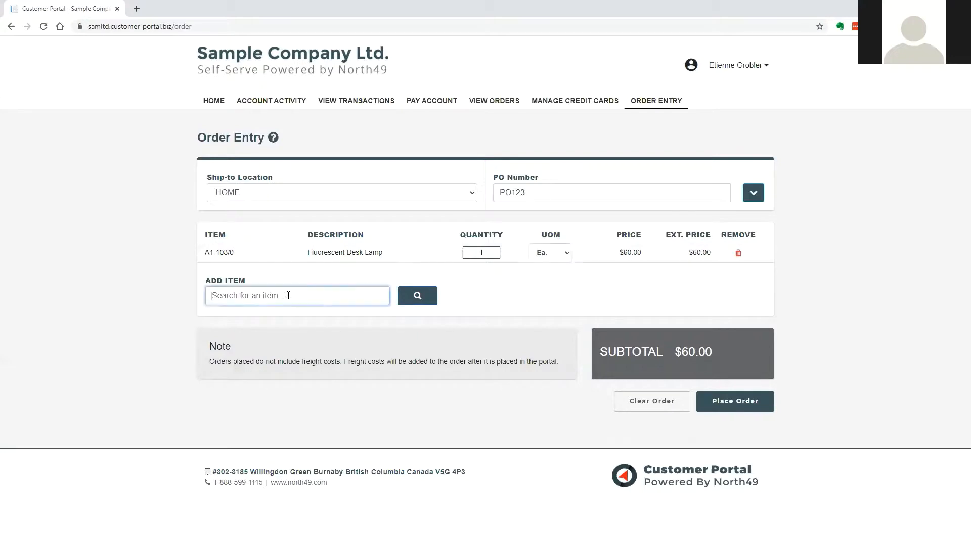
{"action": "type", "text": "desk"}
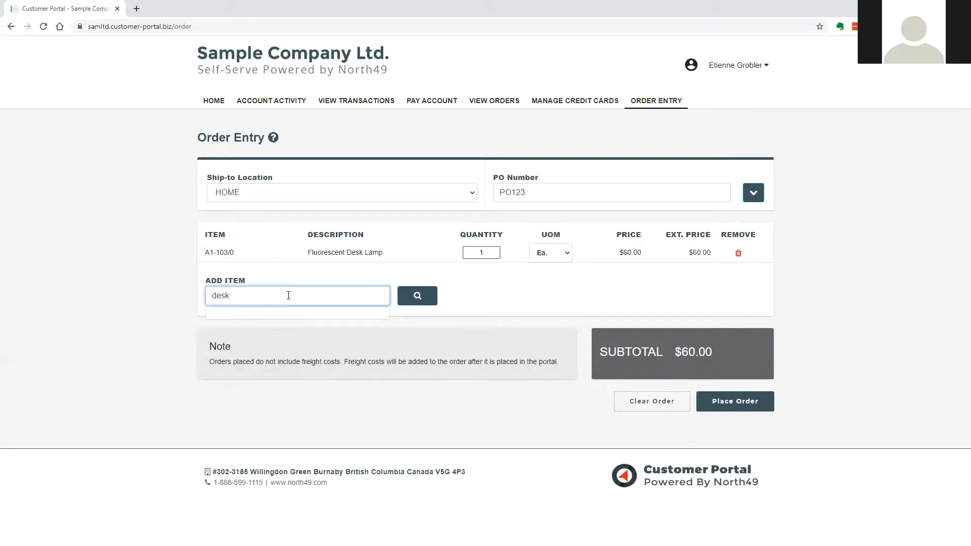
{"action": "type", "text": "Desk Note Book"}
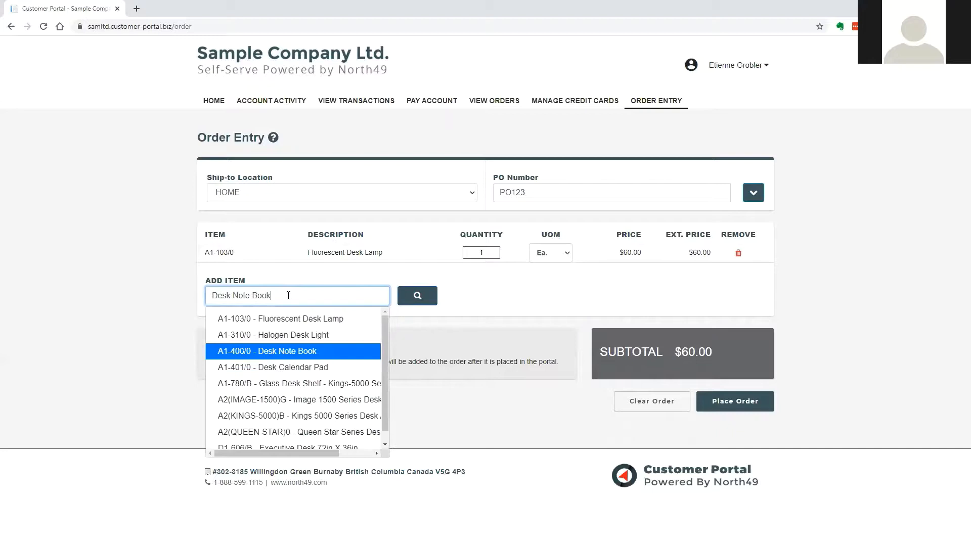
{"action": "left_click", "coordinate": [272, 367]}
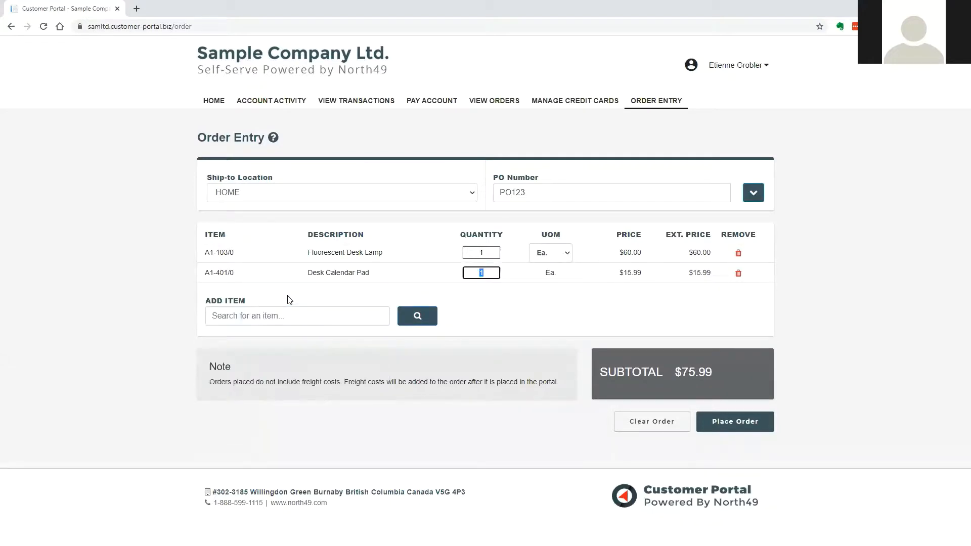
{"action": "type", "text": "2"}
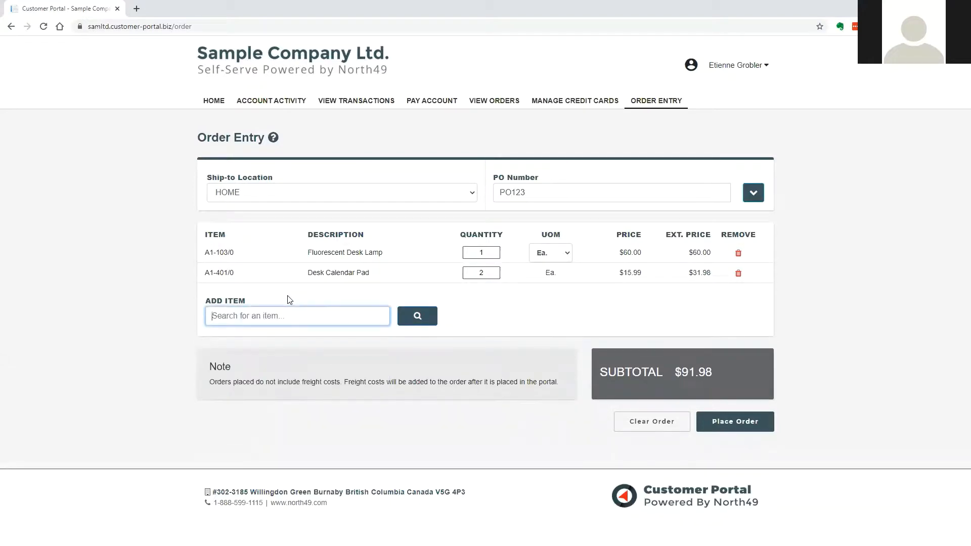
{"action": "type", "text": "pen"}
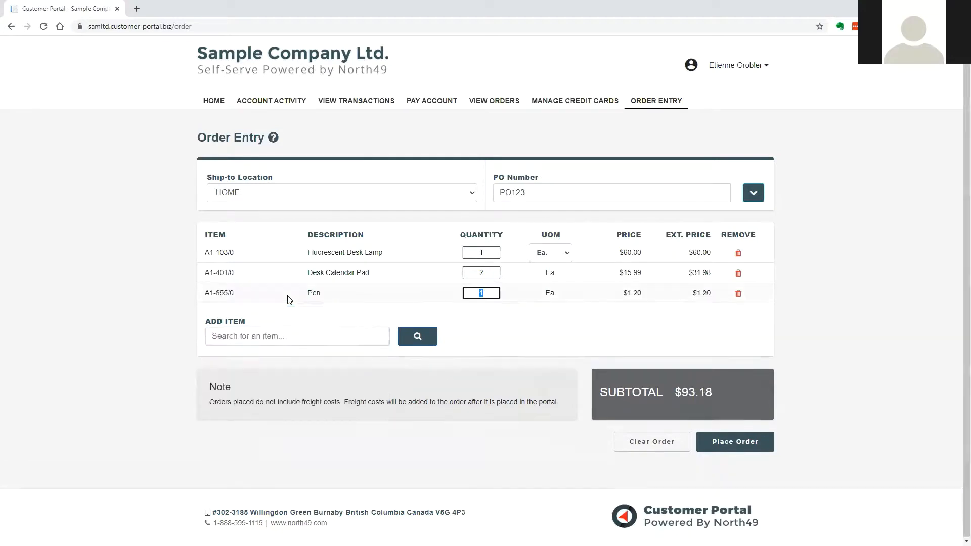
{"action": "type", "text": "5"}
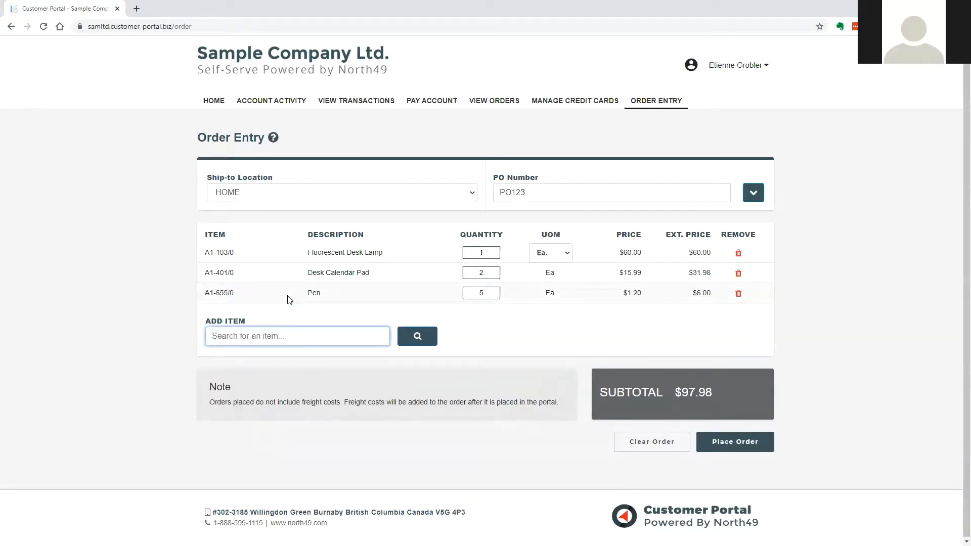
{"action": "type", "text": "pen"}
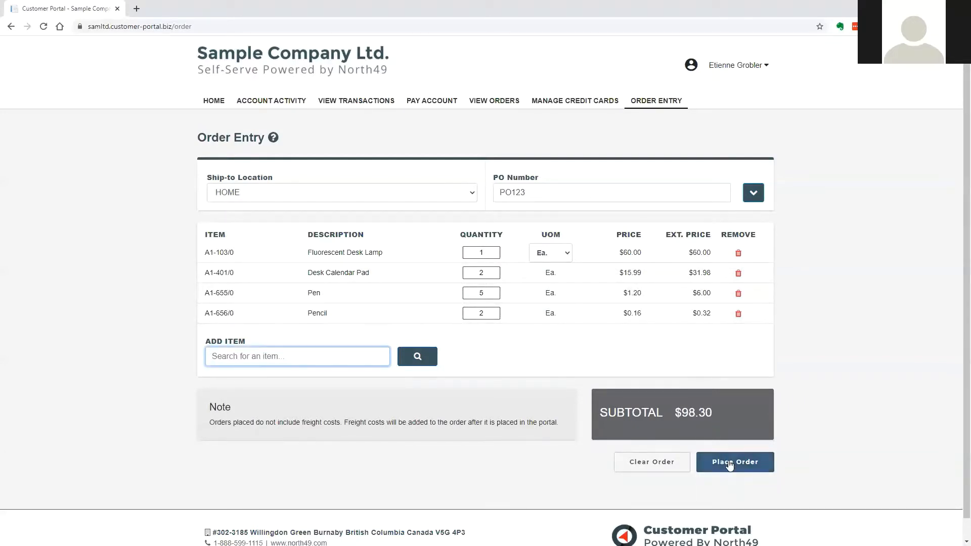
{"action": "left_click", "coordinate": [734, 461]}
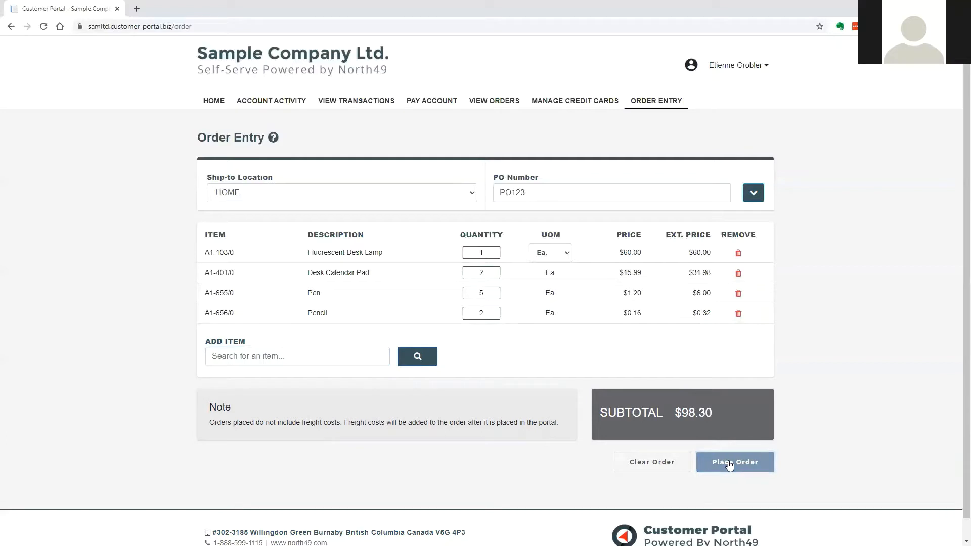
{"action": "left_click", "coordinate": [734, 462]}
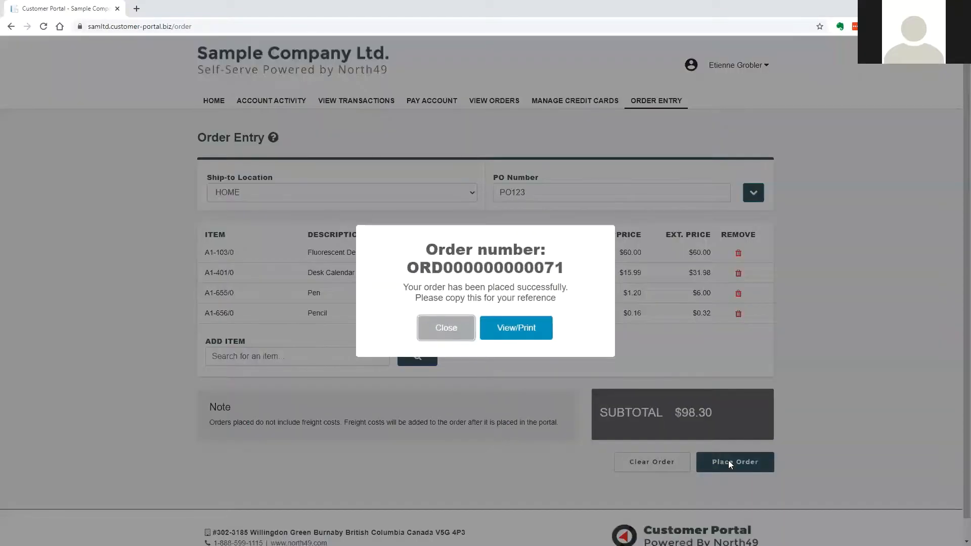
{"action": "mouse_move", "coordinate": [717, 469]}
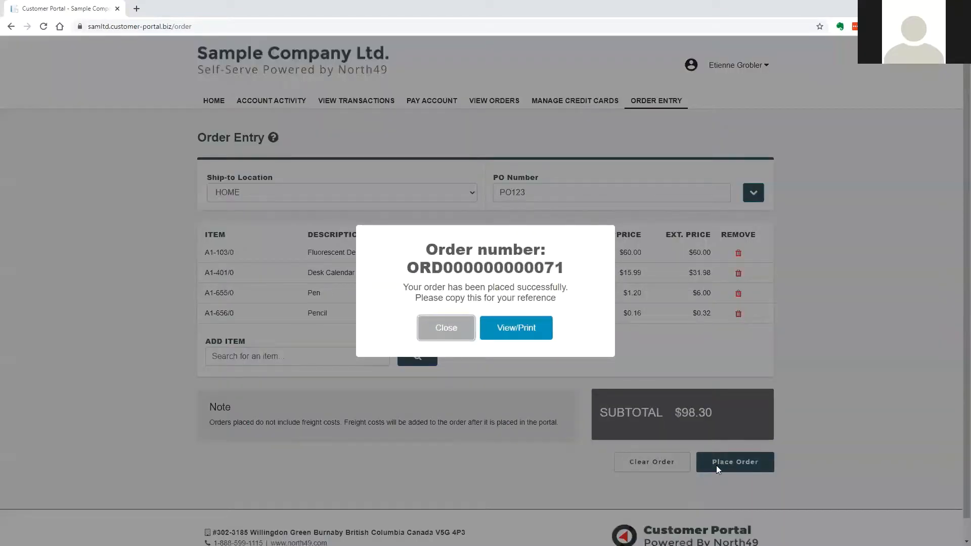
{"action": "mouse_move", "coordinate": [515, 328]}
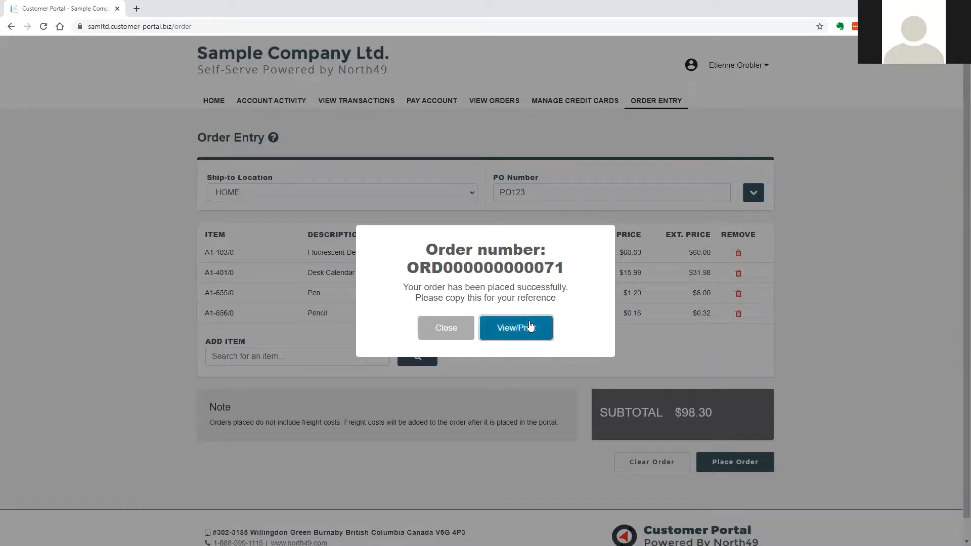
{"action": "left_click", "coordinate": [515, 328]}
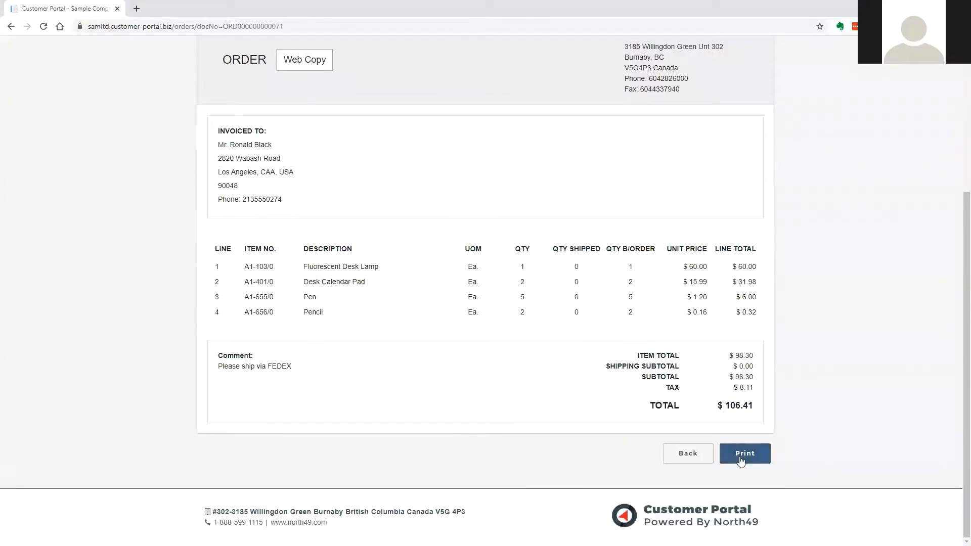
Open the order's print preview and cancel it without printing.
{"action": "left_click", "coordinate": [744, 453]}
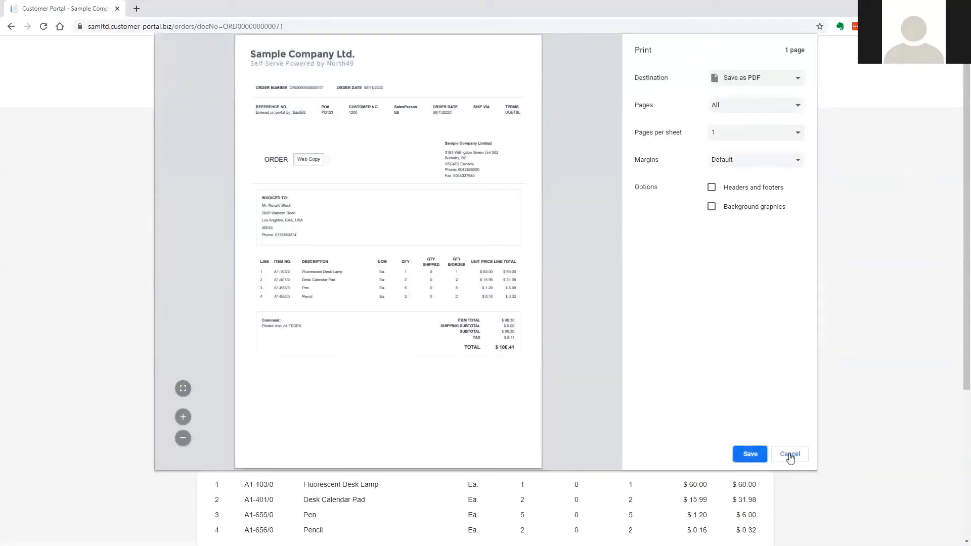
{"action": "left_click", "coordinate": [789, 454]}
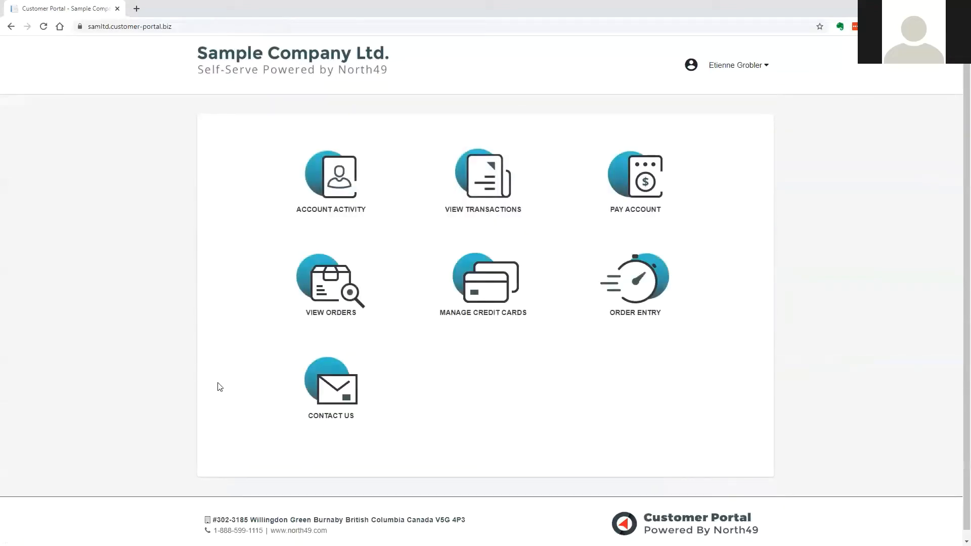
{"action": "mouse_move", "coordinate": [334, 395]}
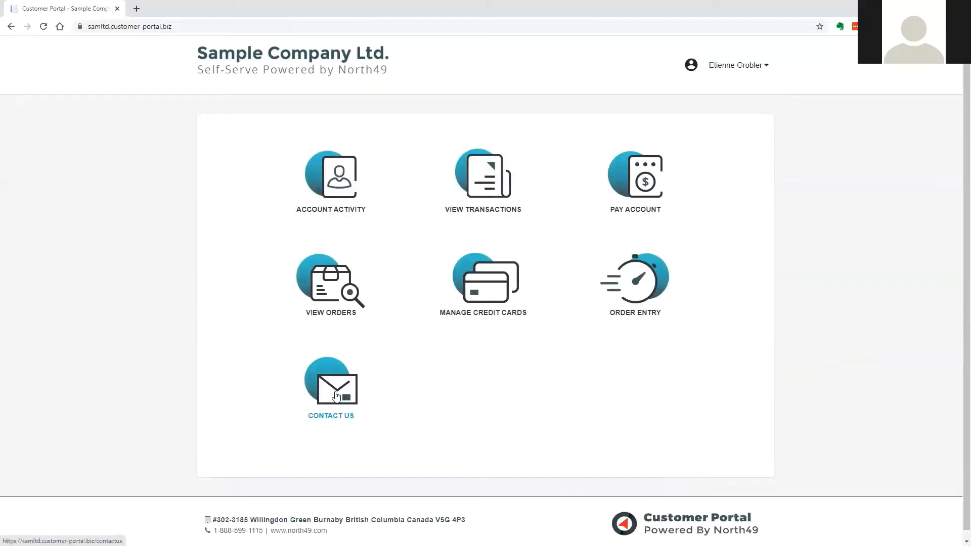
Open the Contact Us support form, then log out from the account menu.
{"action": "left_click", "coordinate": [331, 384]}
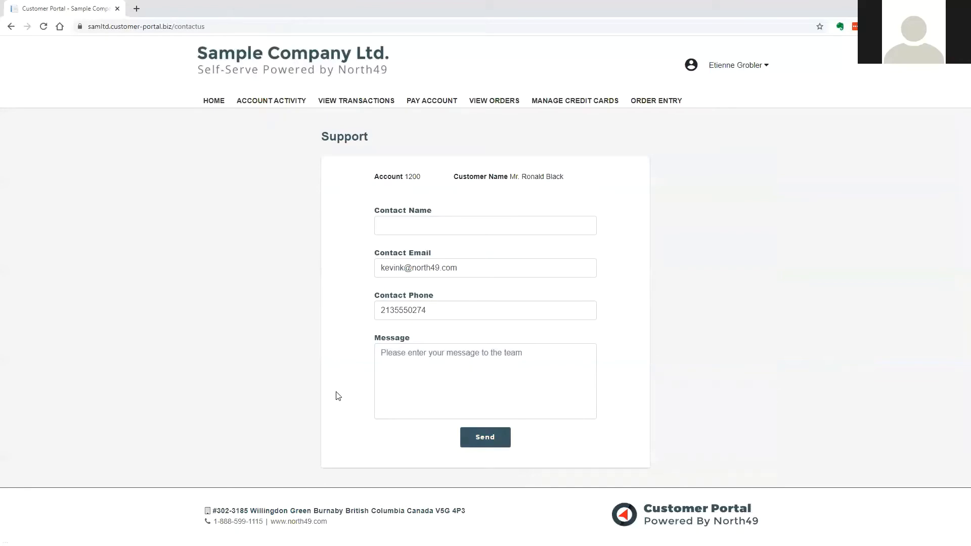
{"action": "mouse_move", "coordinate": [743, 93]}
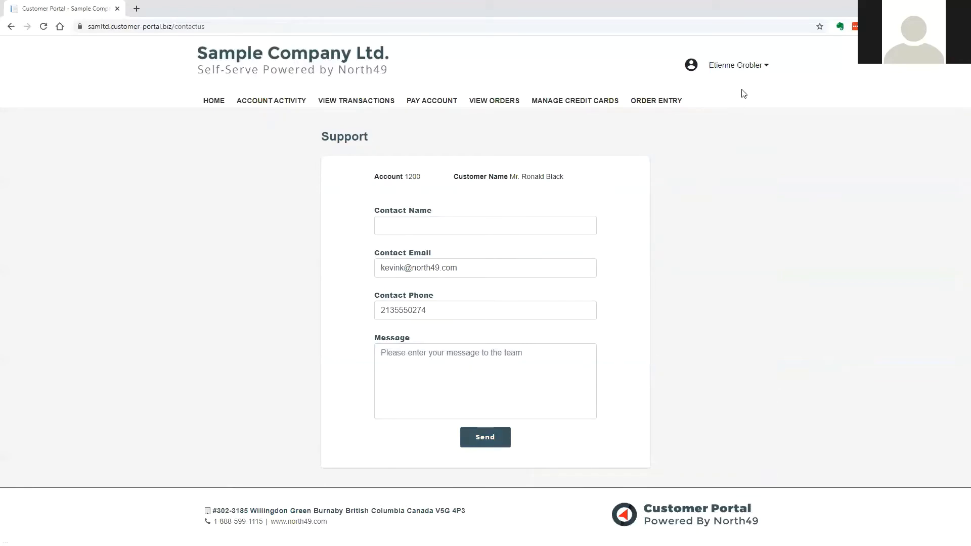
{"action": "mouse_move", "coordinate": [746, 80]}
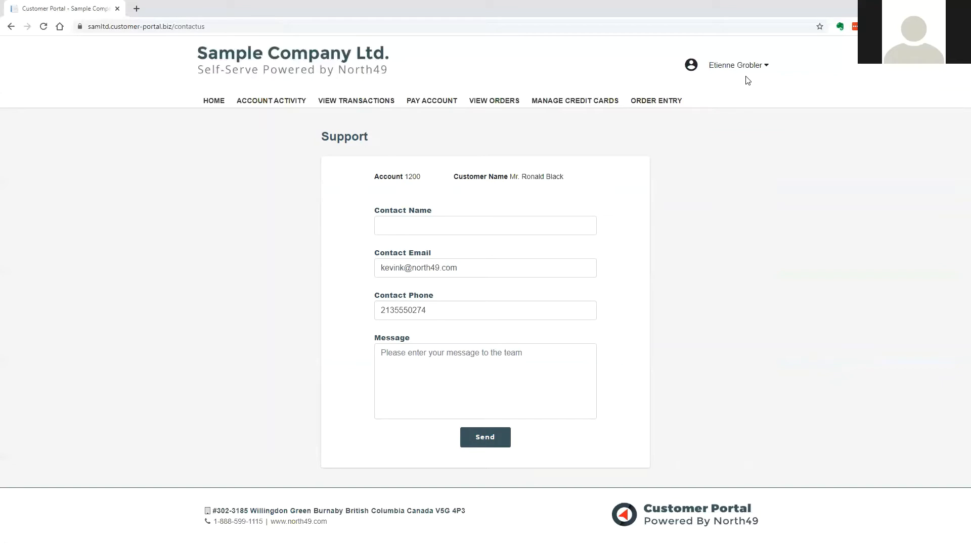
{"action": "left_click", "coordinate": [737, 64]}
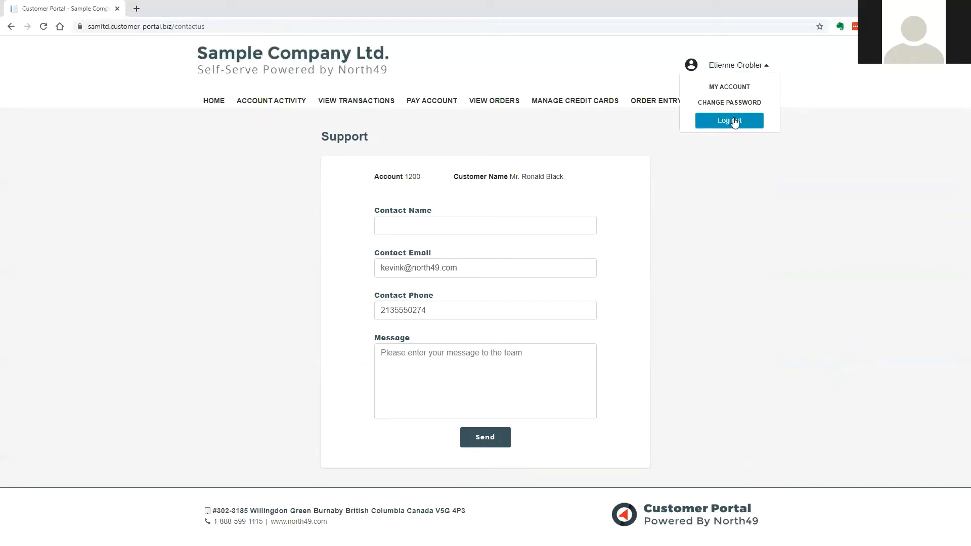
{"action": "left_click", "coordinate": [729, 120]}
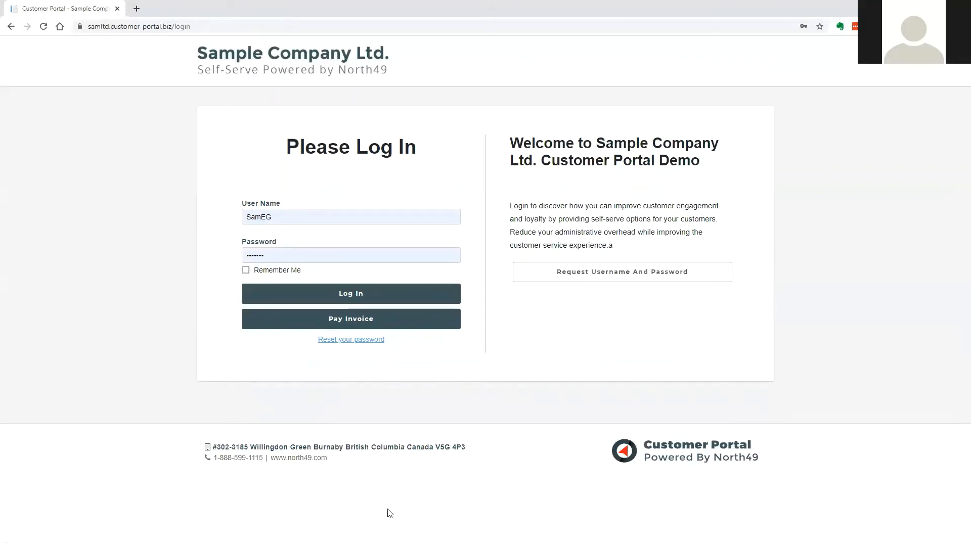
{"action": "mouse_move", "coordinate": [364, 458]}
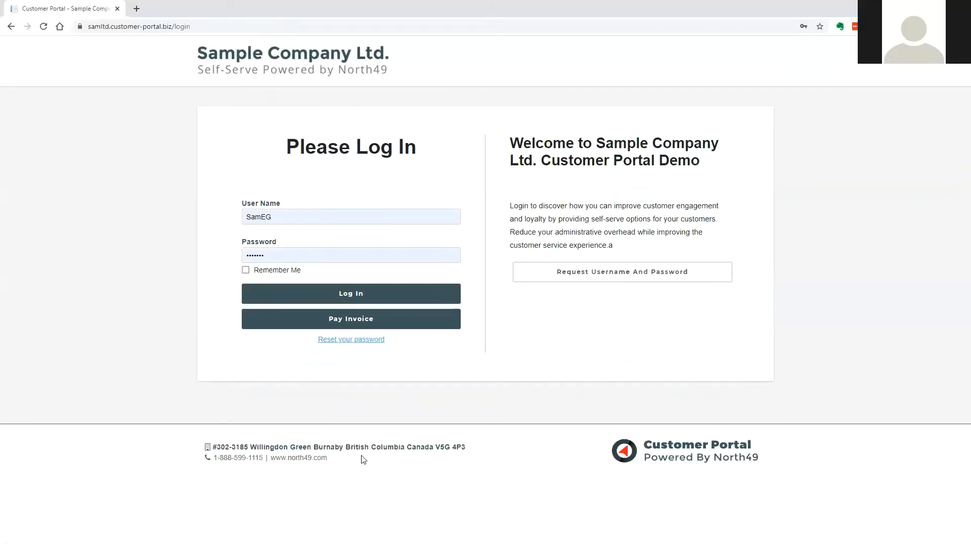